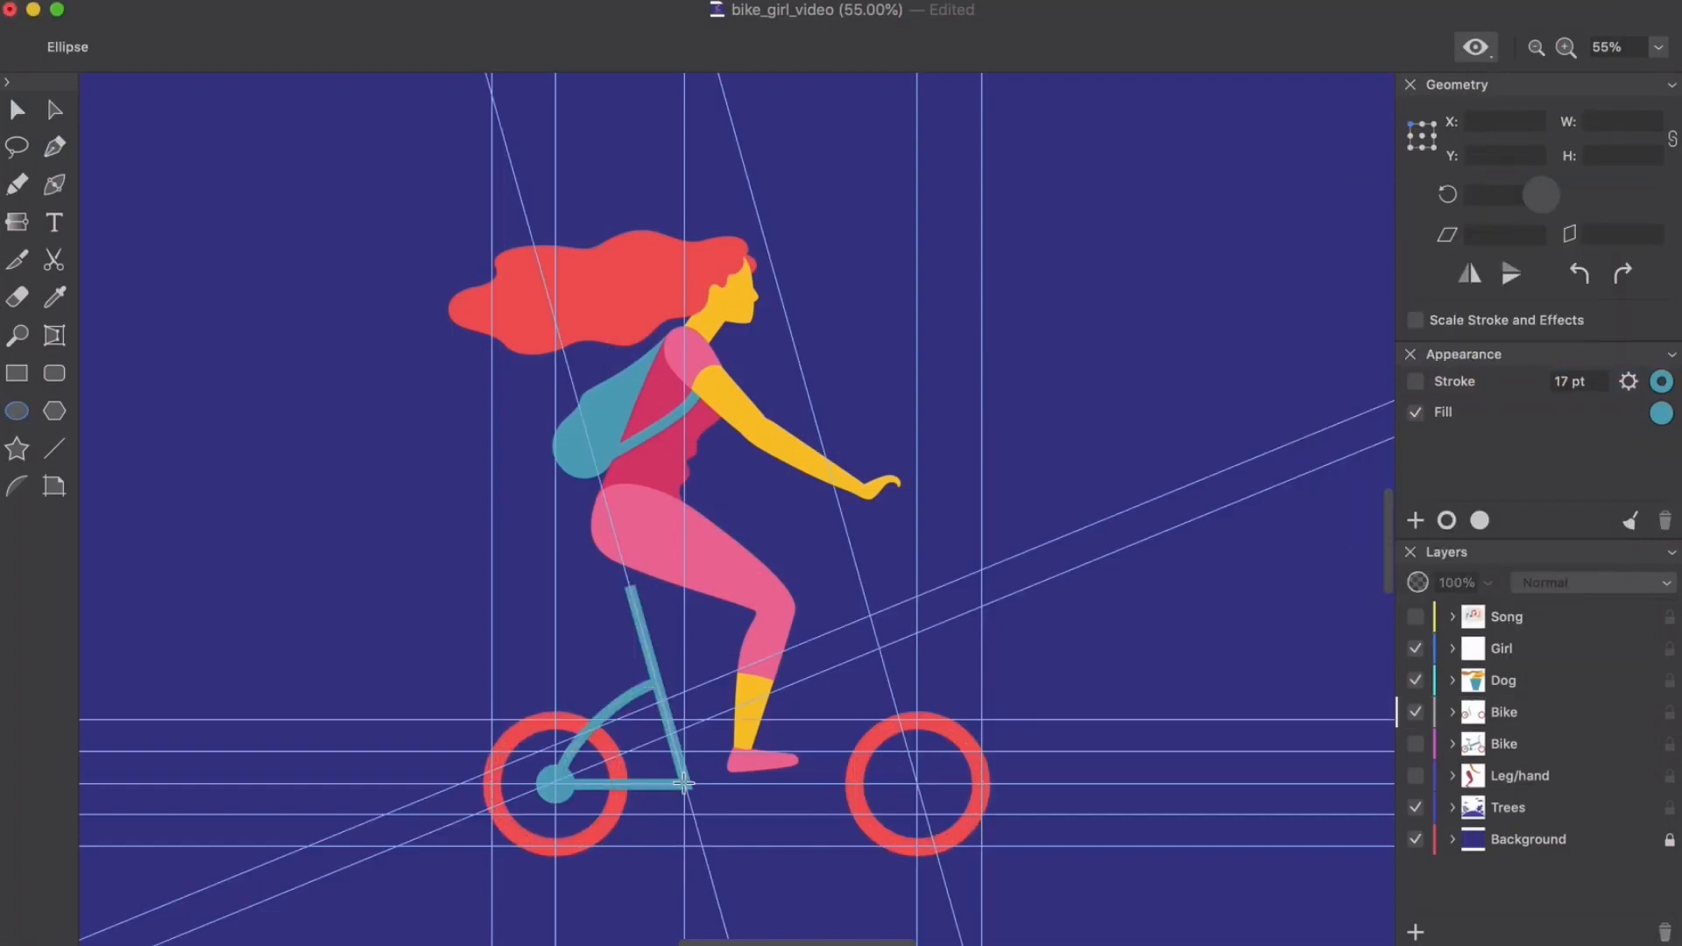
# - Open Mountain.amdn, the mountain landscape, in place of the bike_girl_video drawing
pyautogui.click(54, 147)
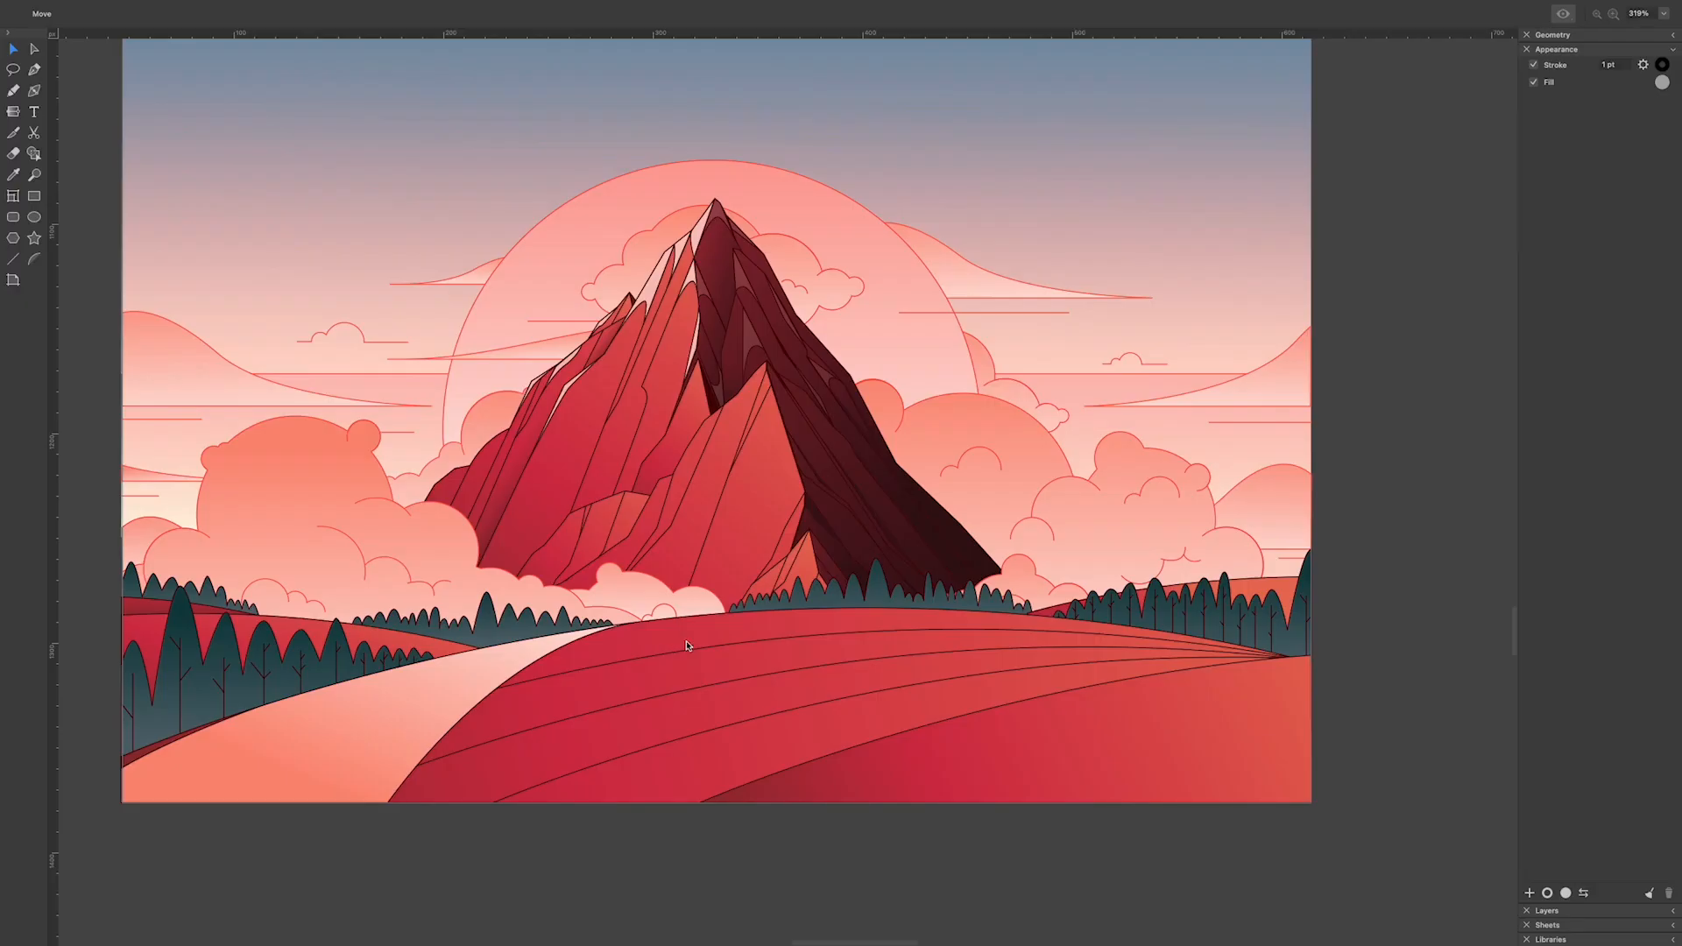
pyautogui.moveTo(420, 6)
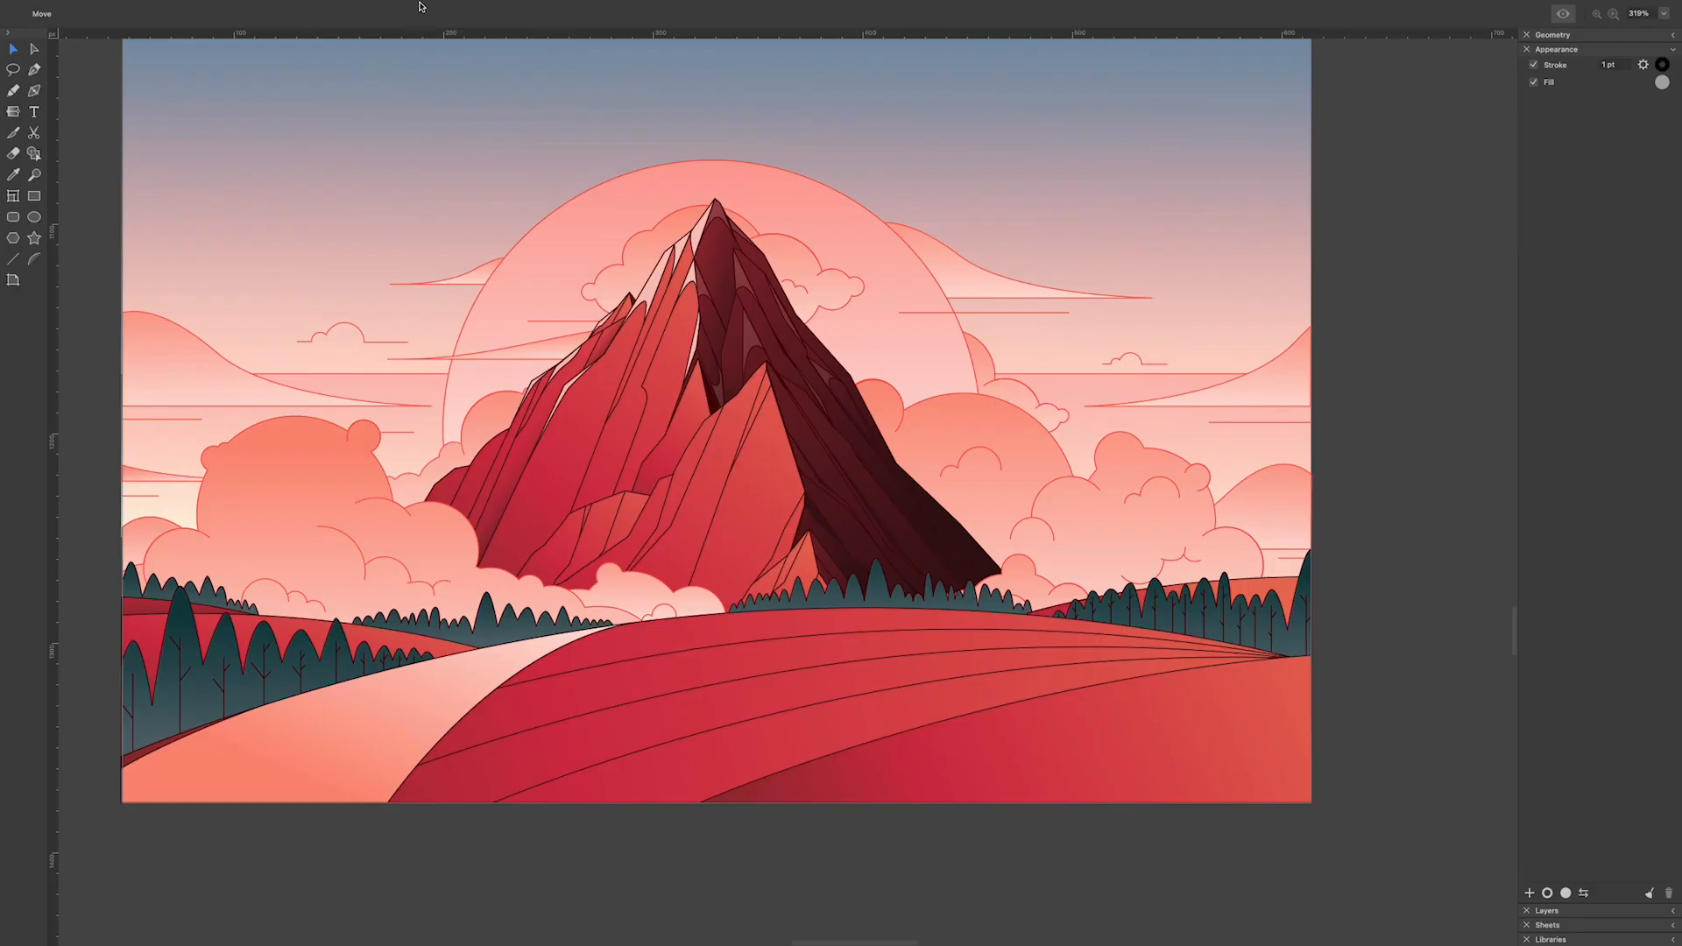
# - Detach the panels from the Window menu and reposition one floating panel
pyautogui.click(338, 7)
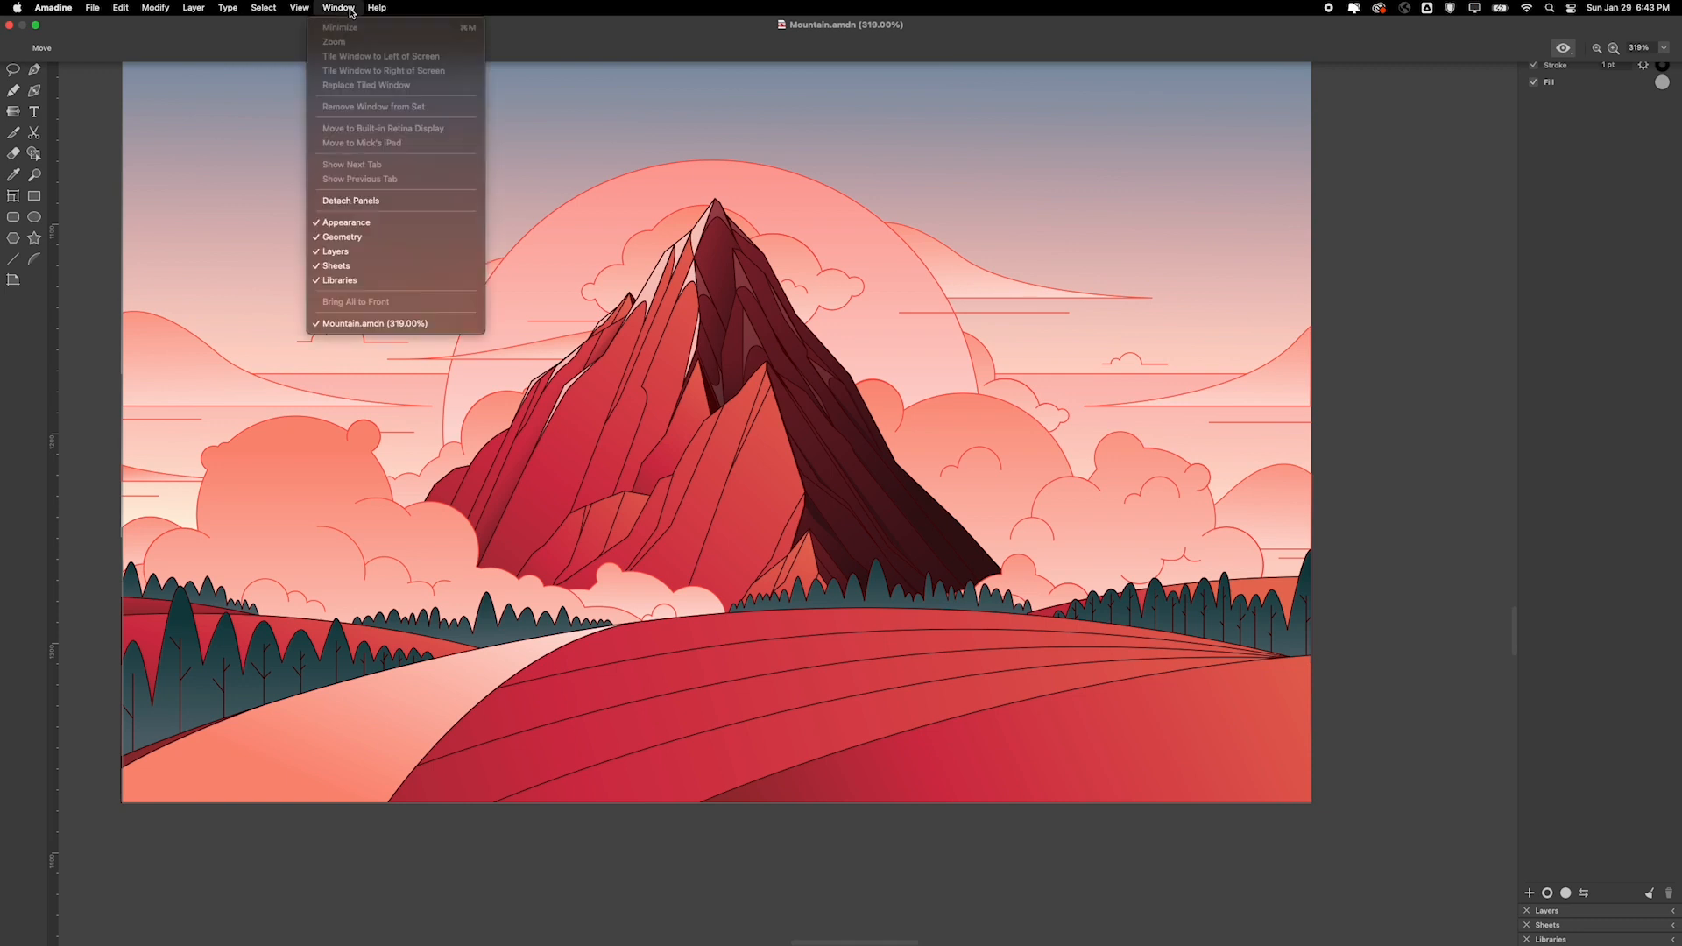
pyautogui.moveTo(350, 201)
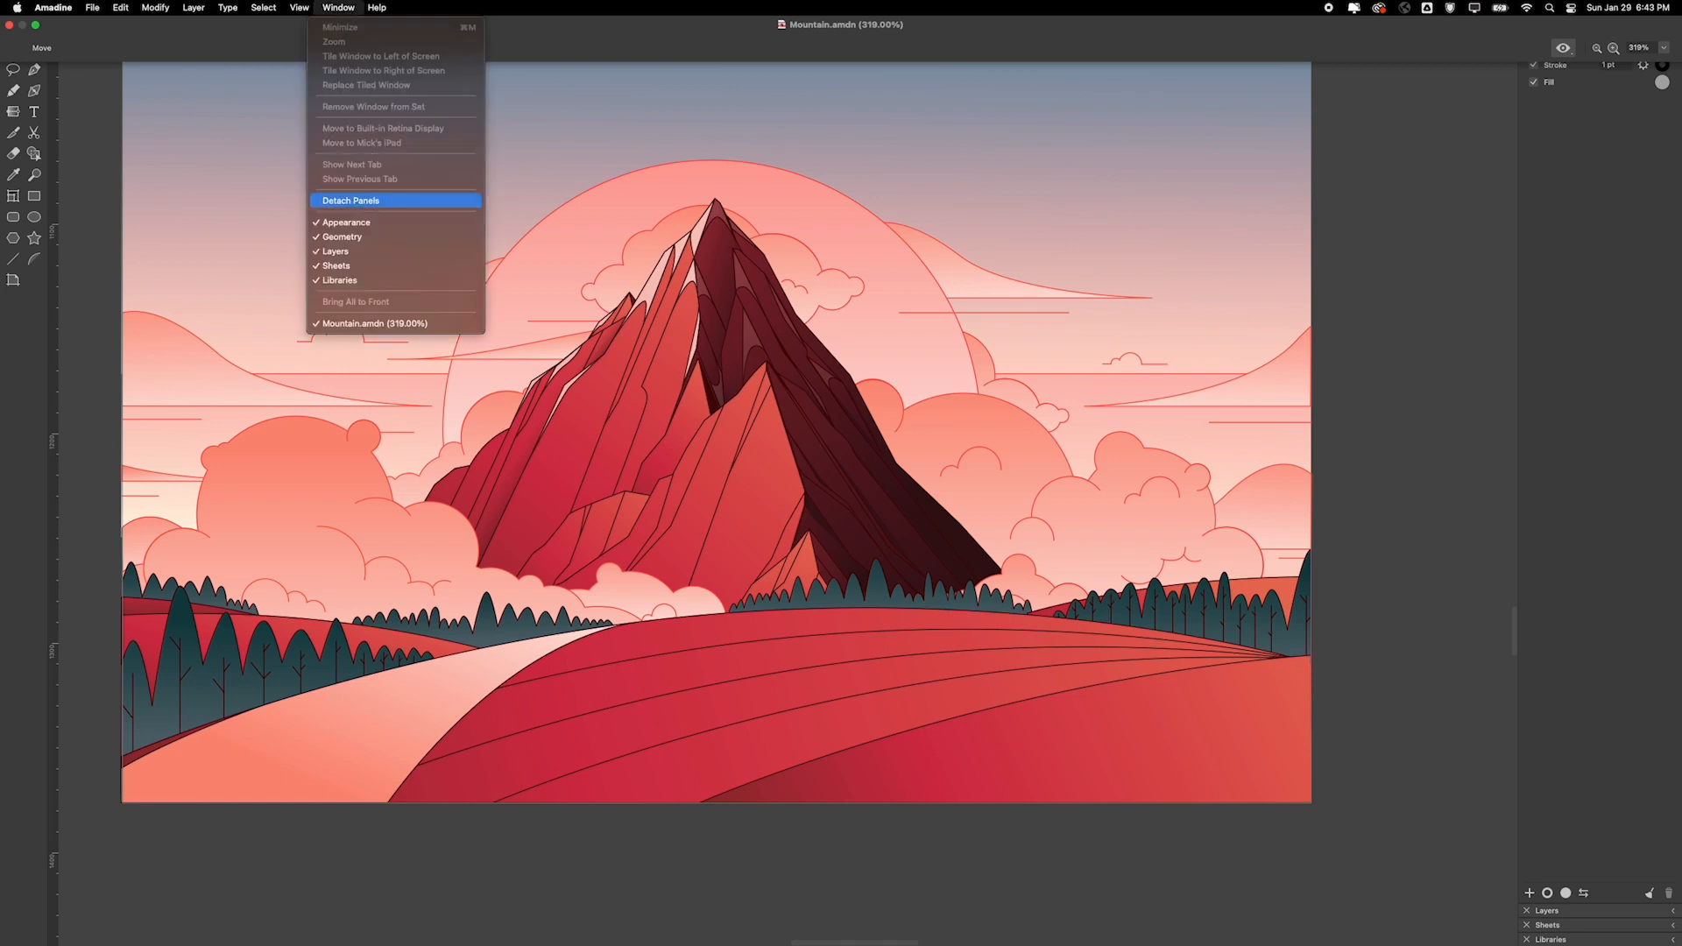
pyautogui.click(351, 200)
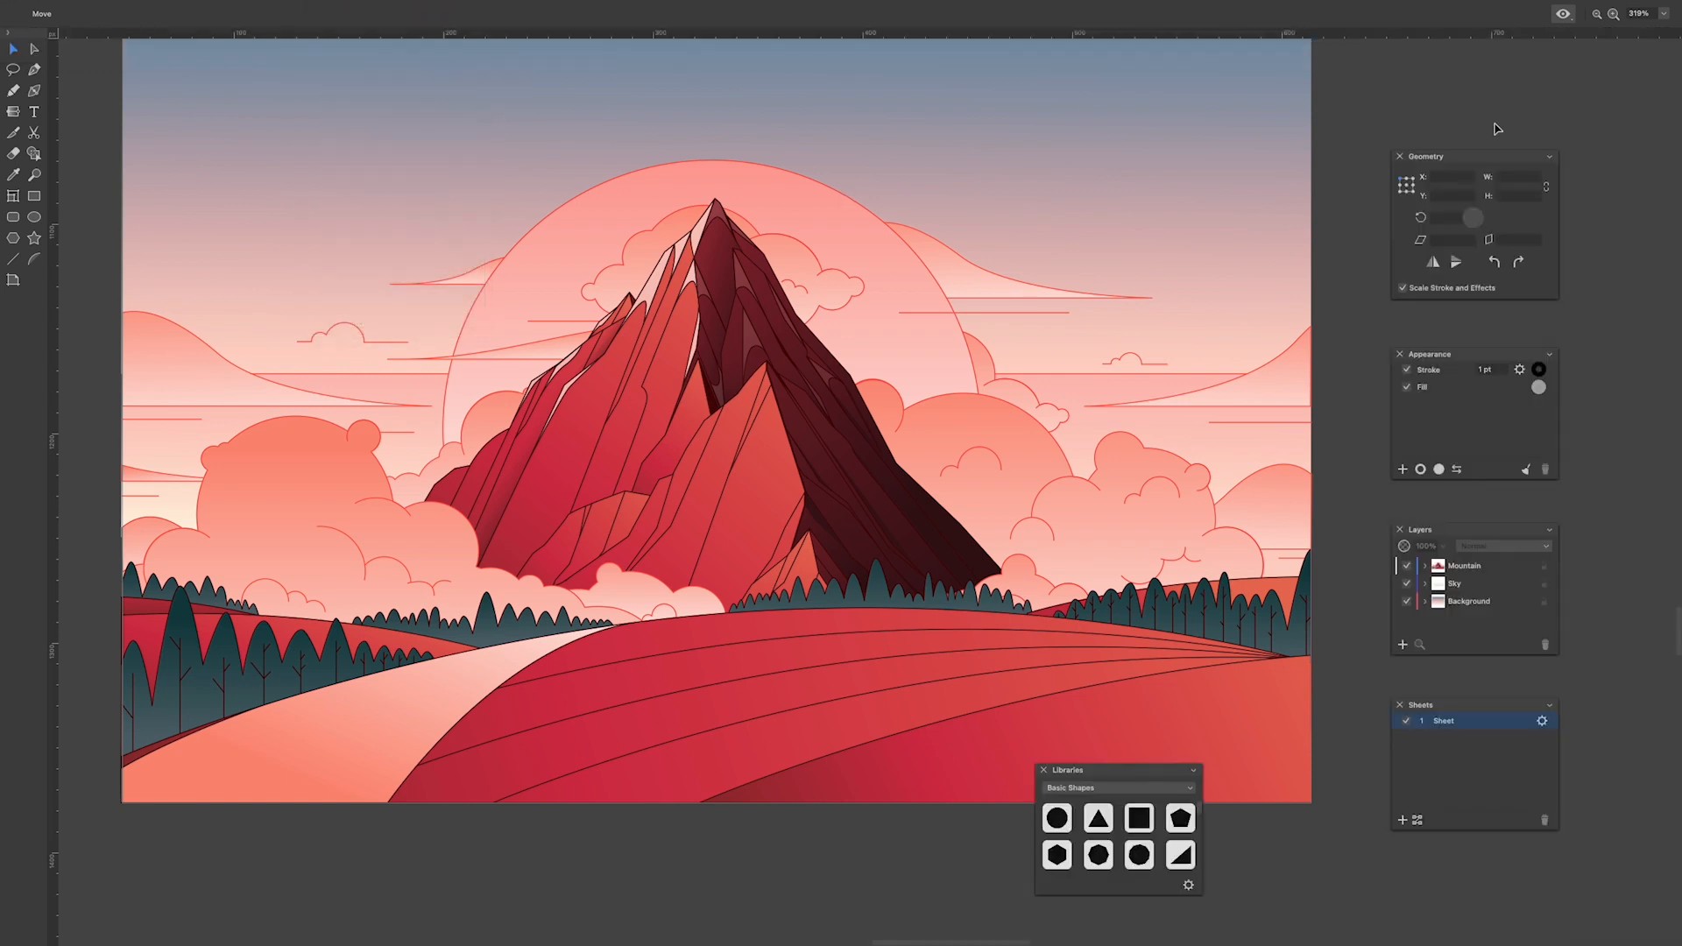
pyautogui.moveTo(1424, 156); pyautogui.dragTo(1471, 121)
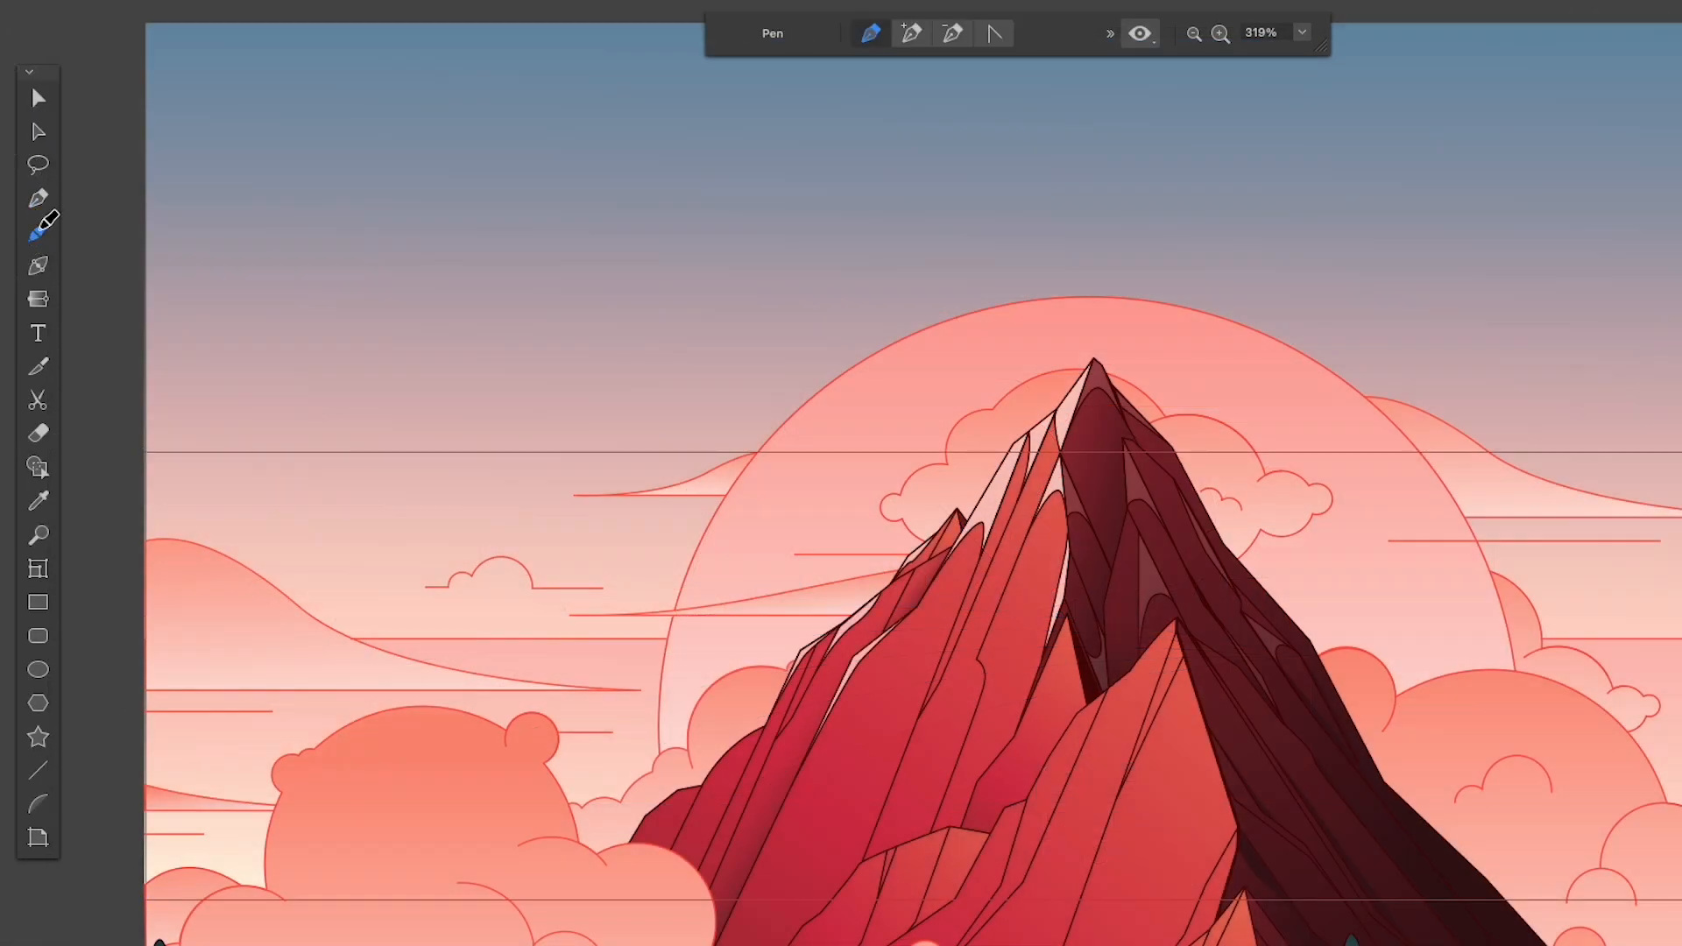
# - Try the Gradient, Text and Scissors tools in turn on the mountain artwork
pyautogui.click(37, 267)
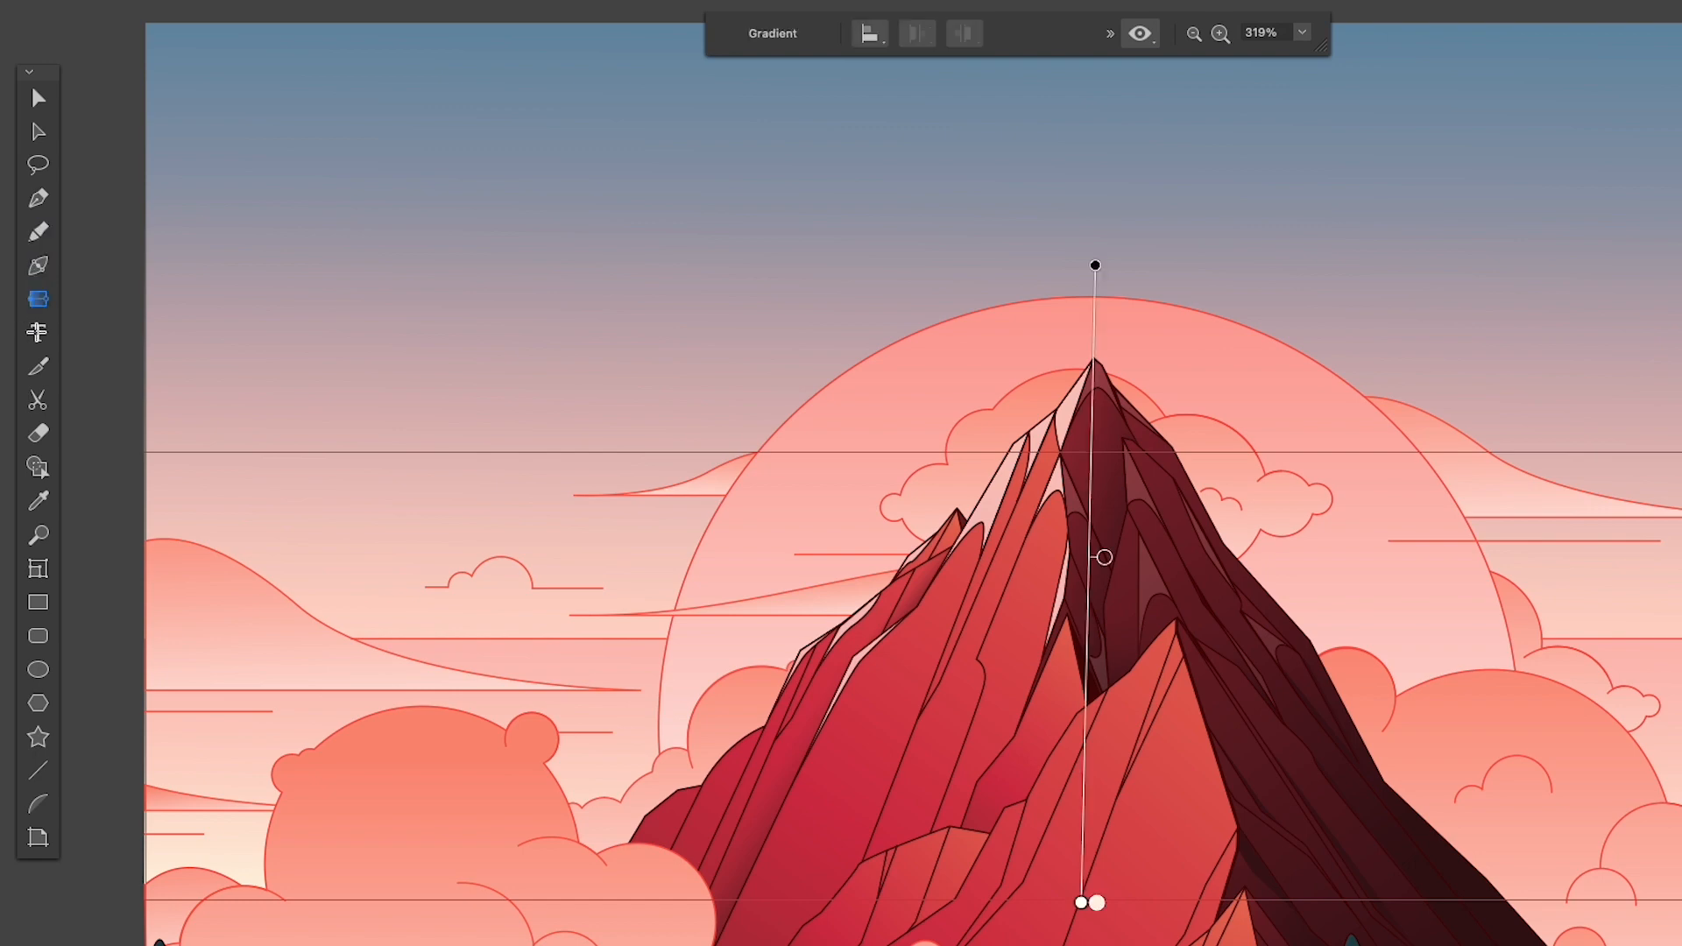
pyautogui.click(38, 334)
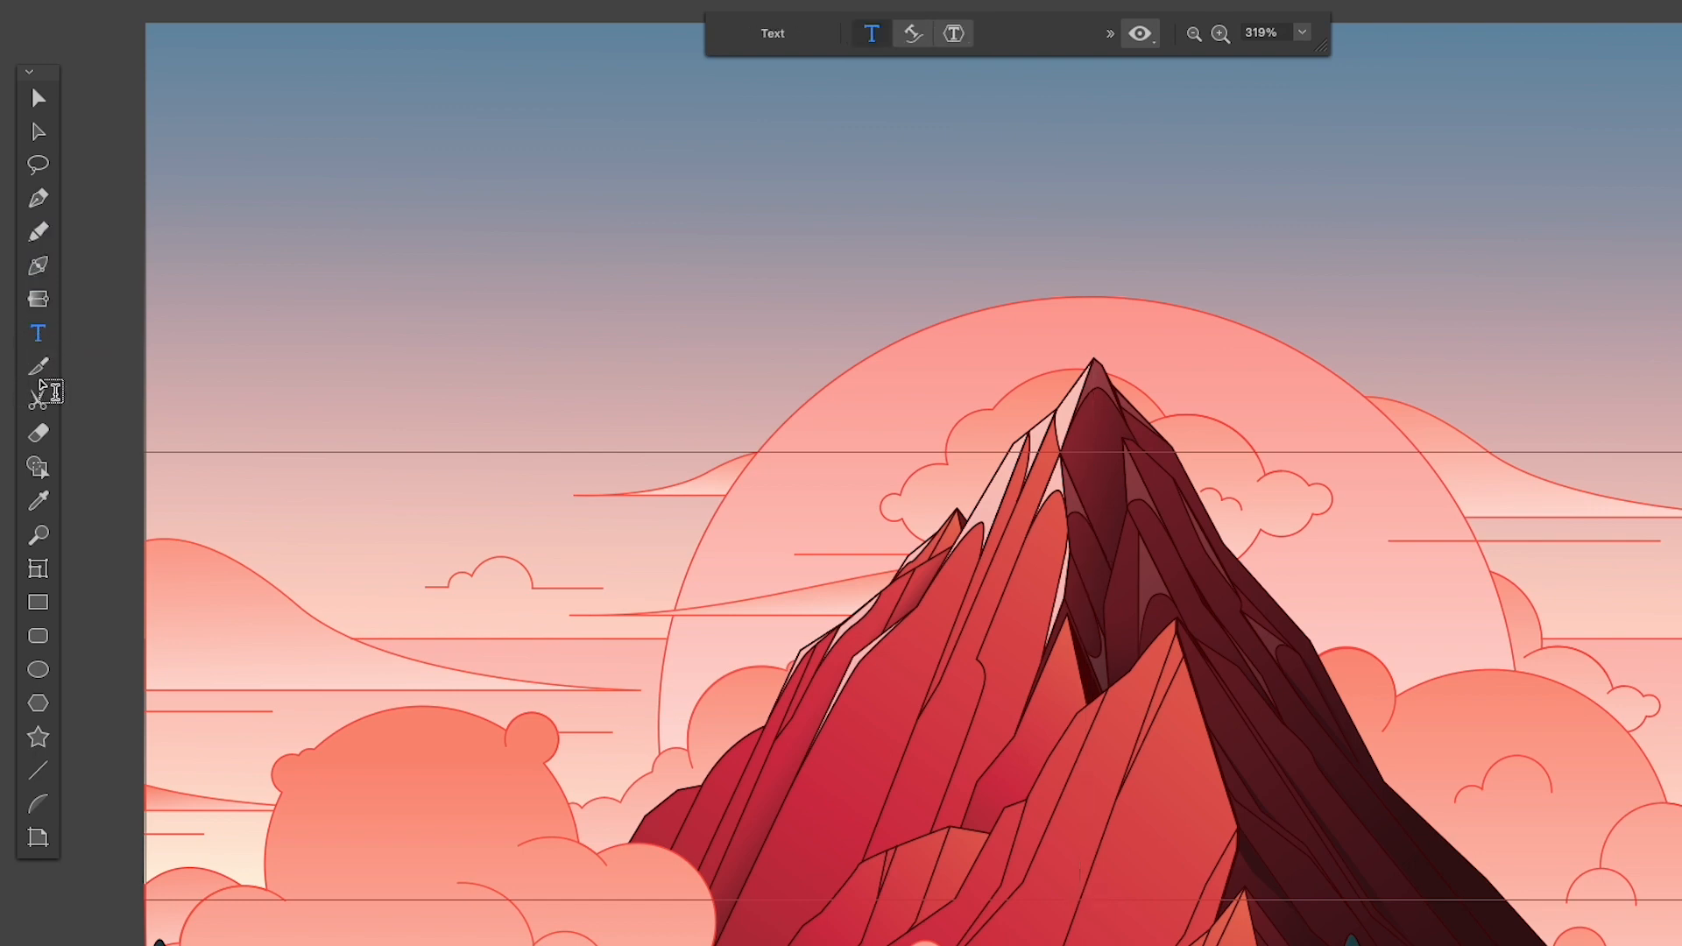
pyautogui.click(38, 397)
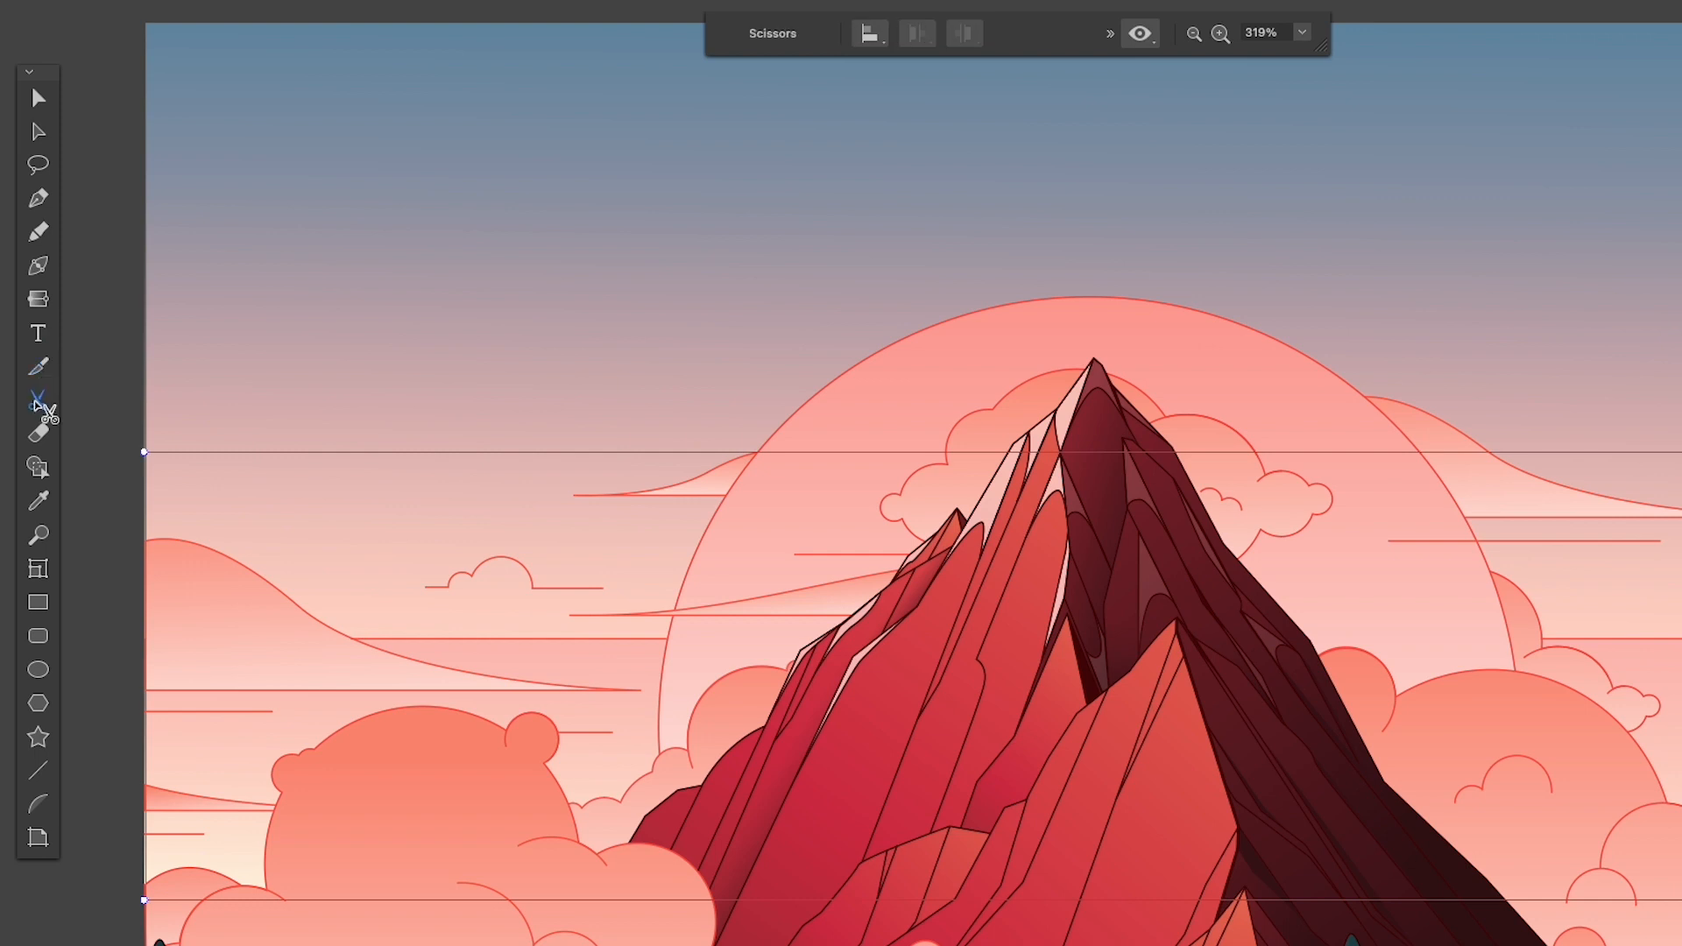
pyautogui.click(38, 431)
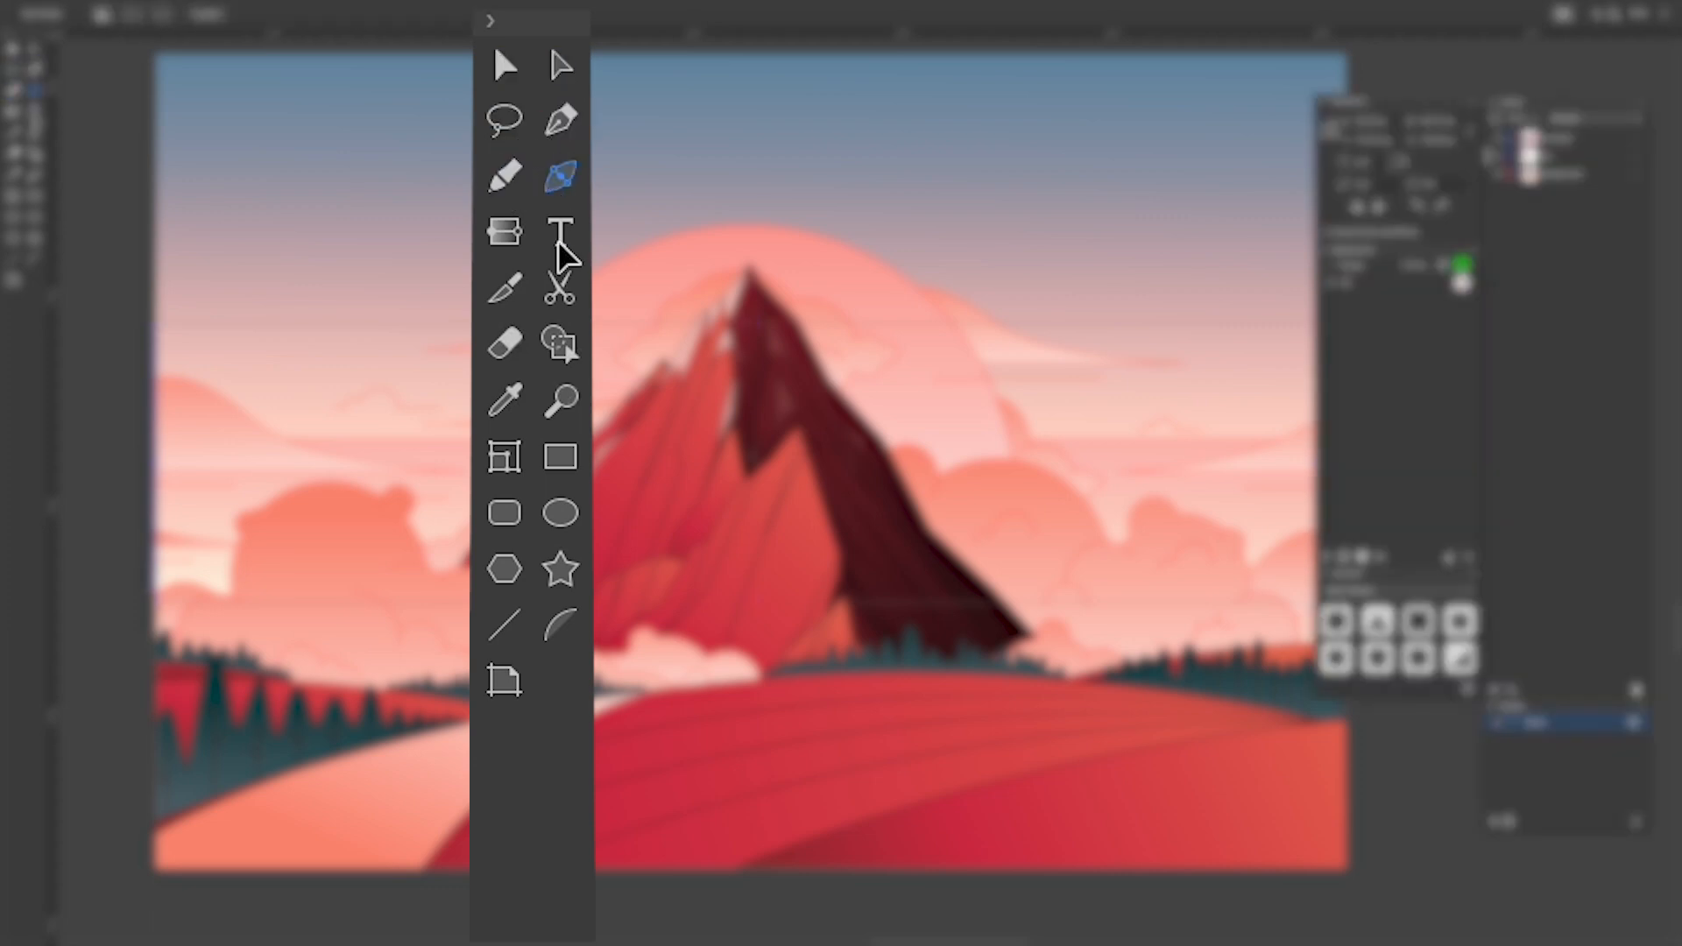
pyautogui.click(560, 287)
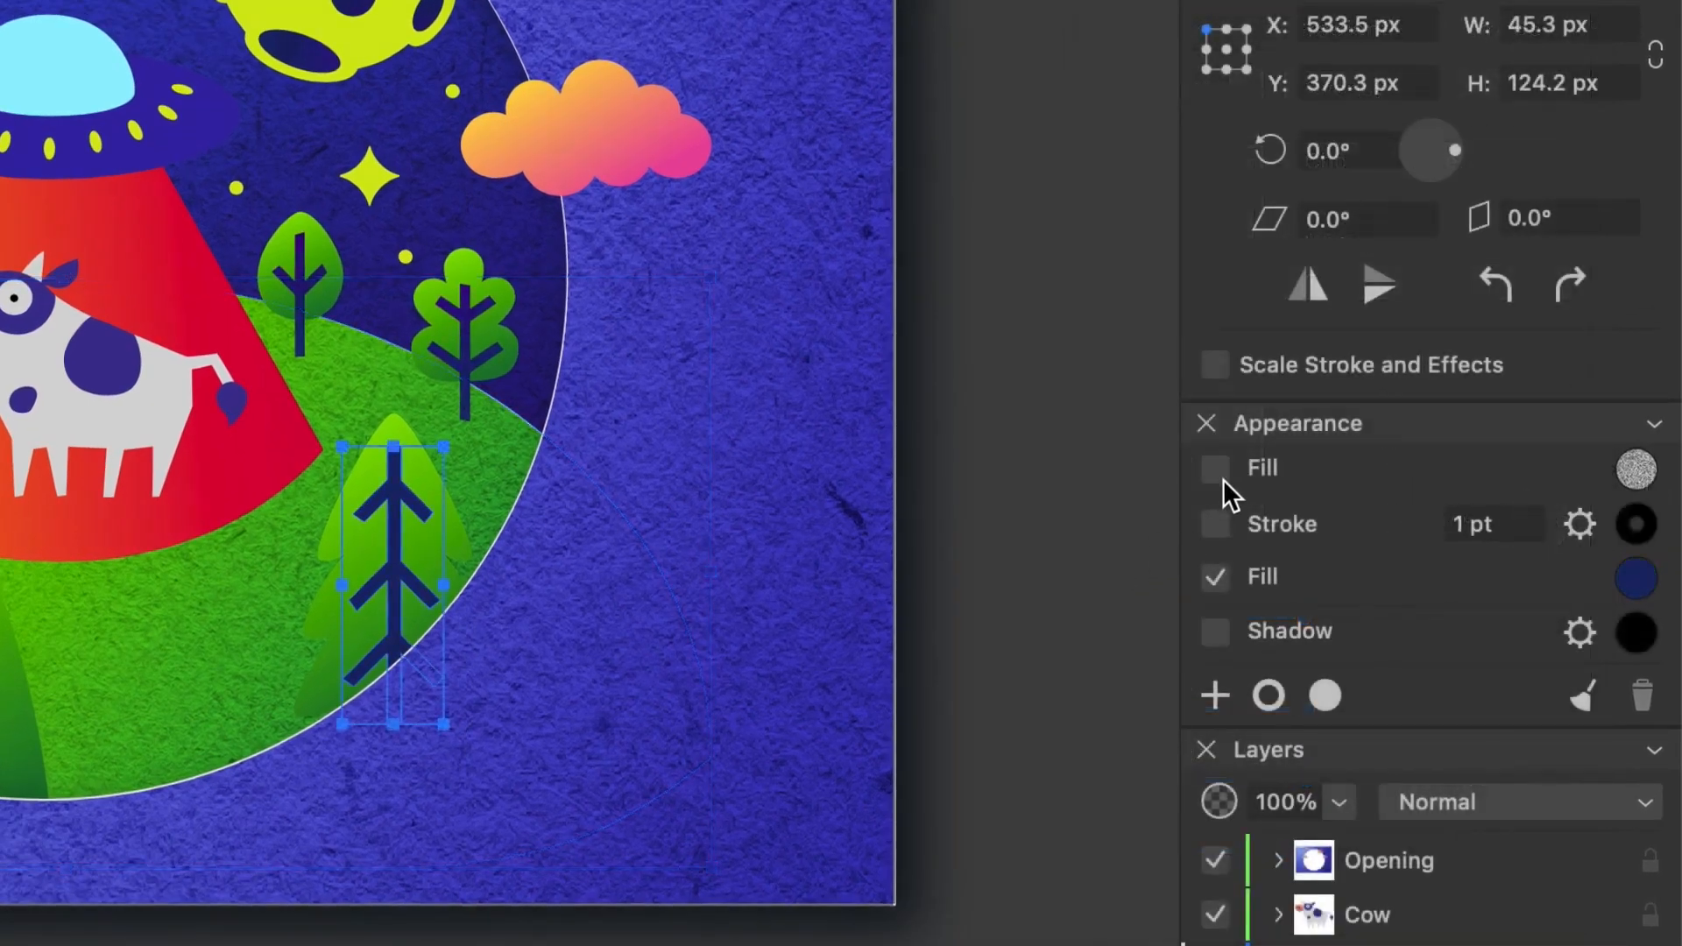
# - Toggle the tree's textured fill, add a lettering effect, and shift the bird's colours
pyautogui.click(1213, 467)
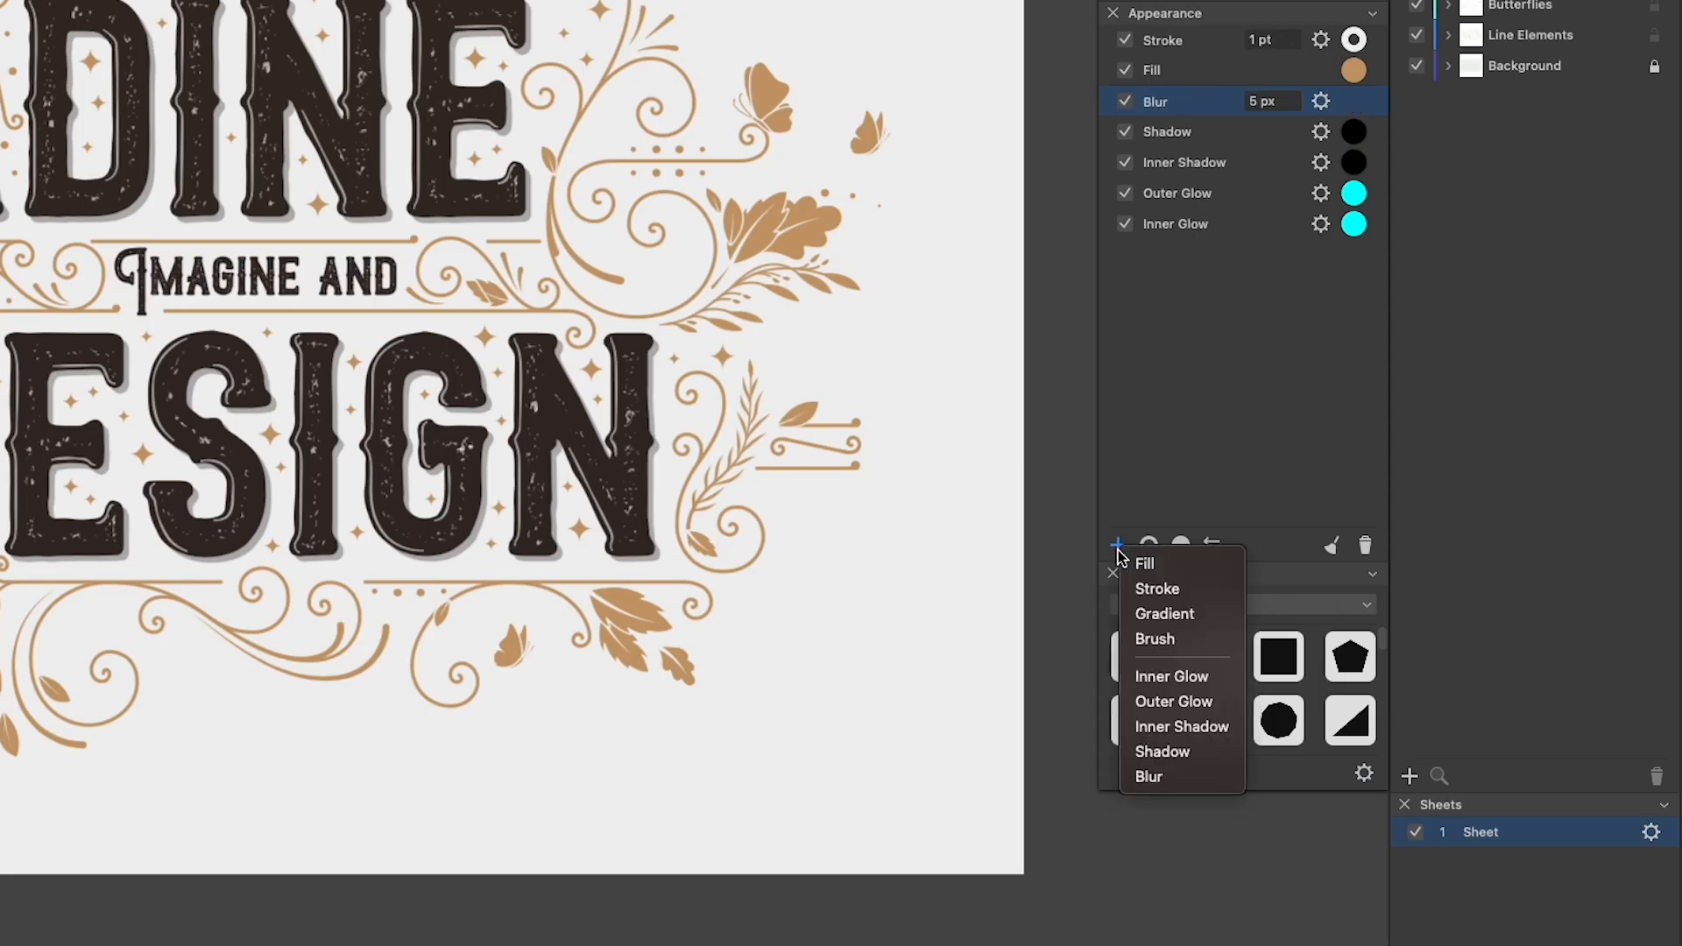
pyautogui.click(1155, 638)
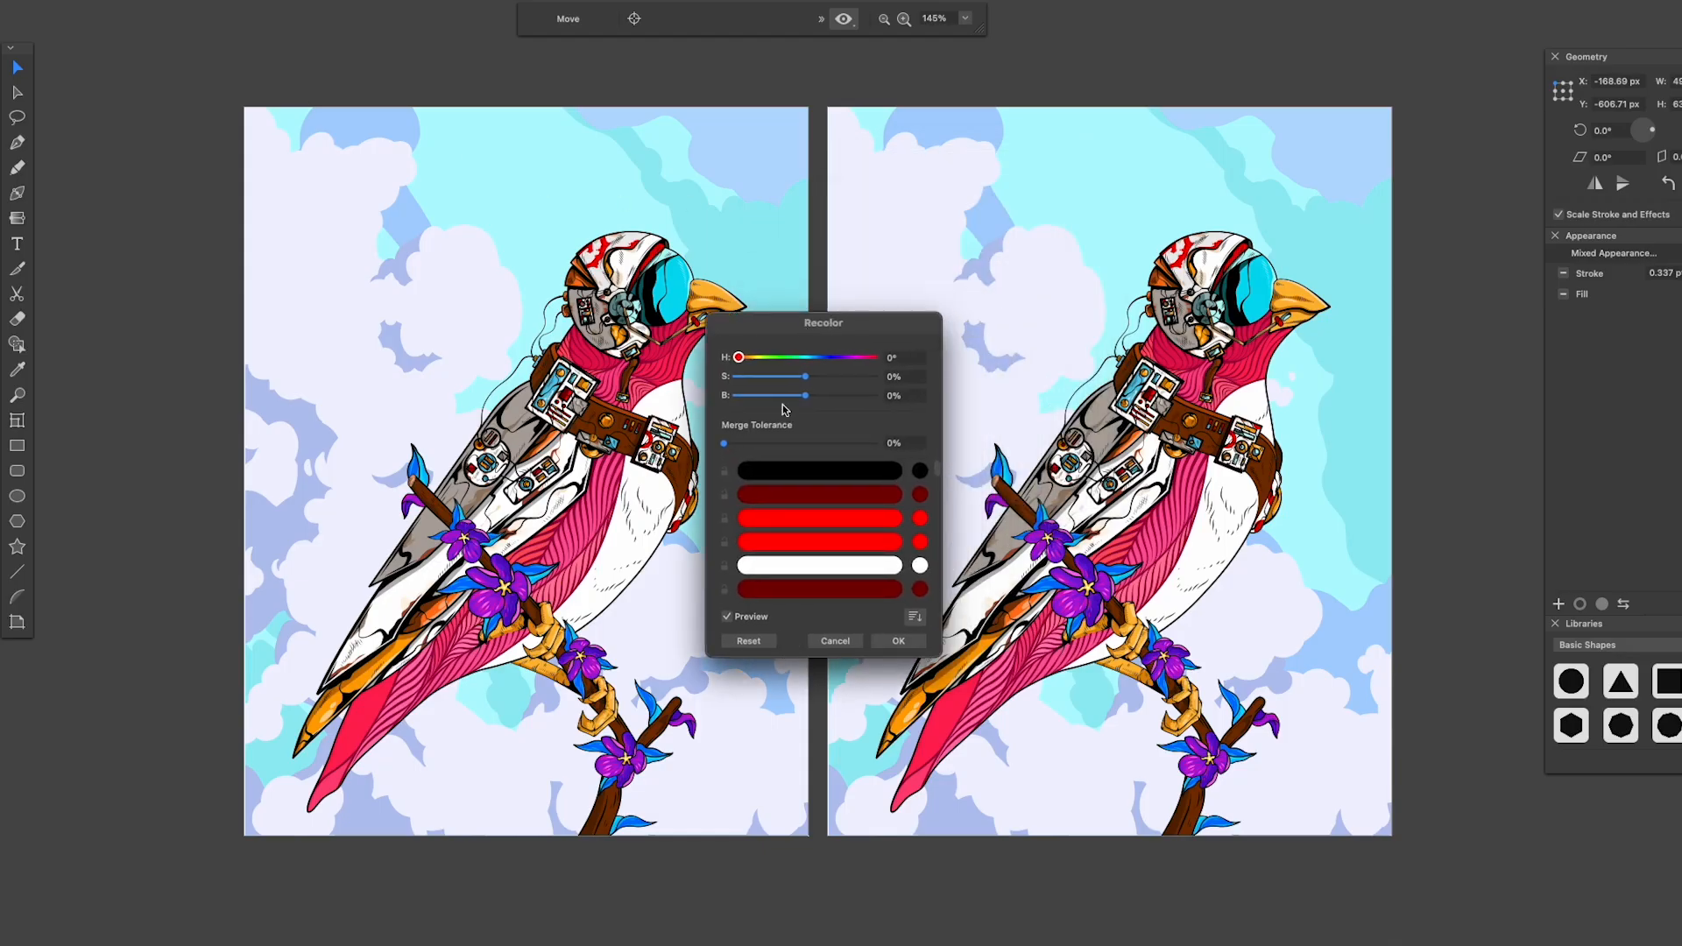
pyautogui.moveTo(737, 357); pyautogui.dragTo(751, 357)
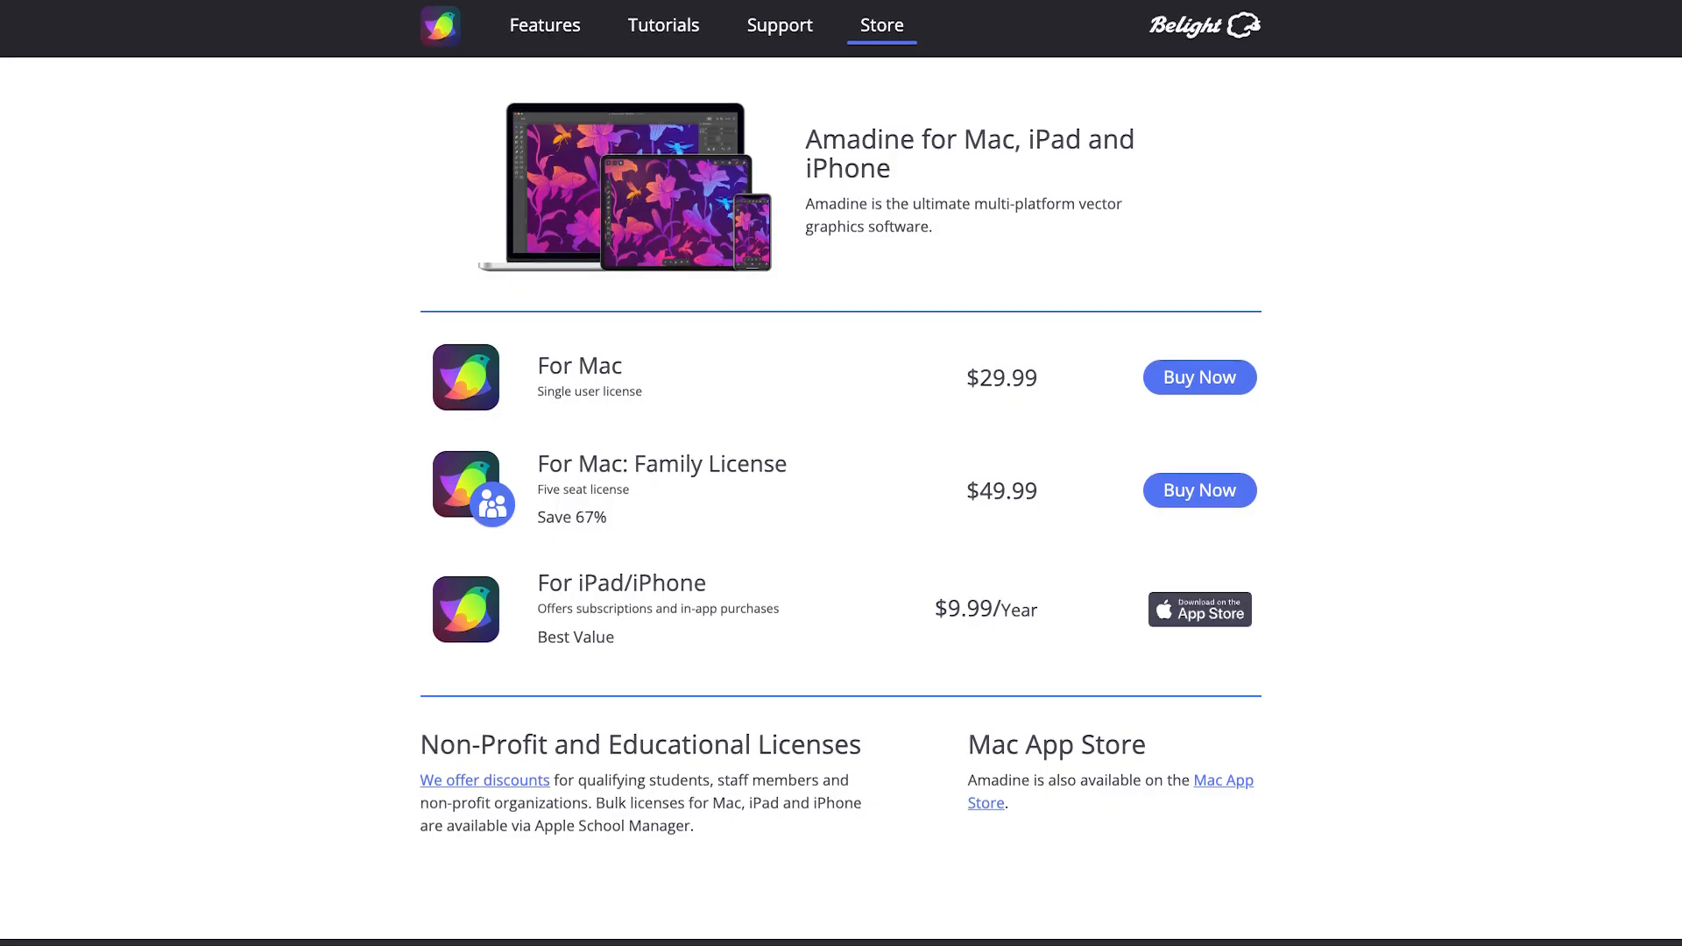
# - Scroll the store page down to the Mac, Family License and iPad/iPhone prices
pyautogui.scroll(-3)
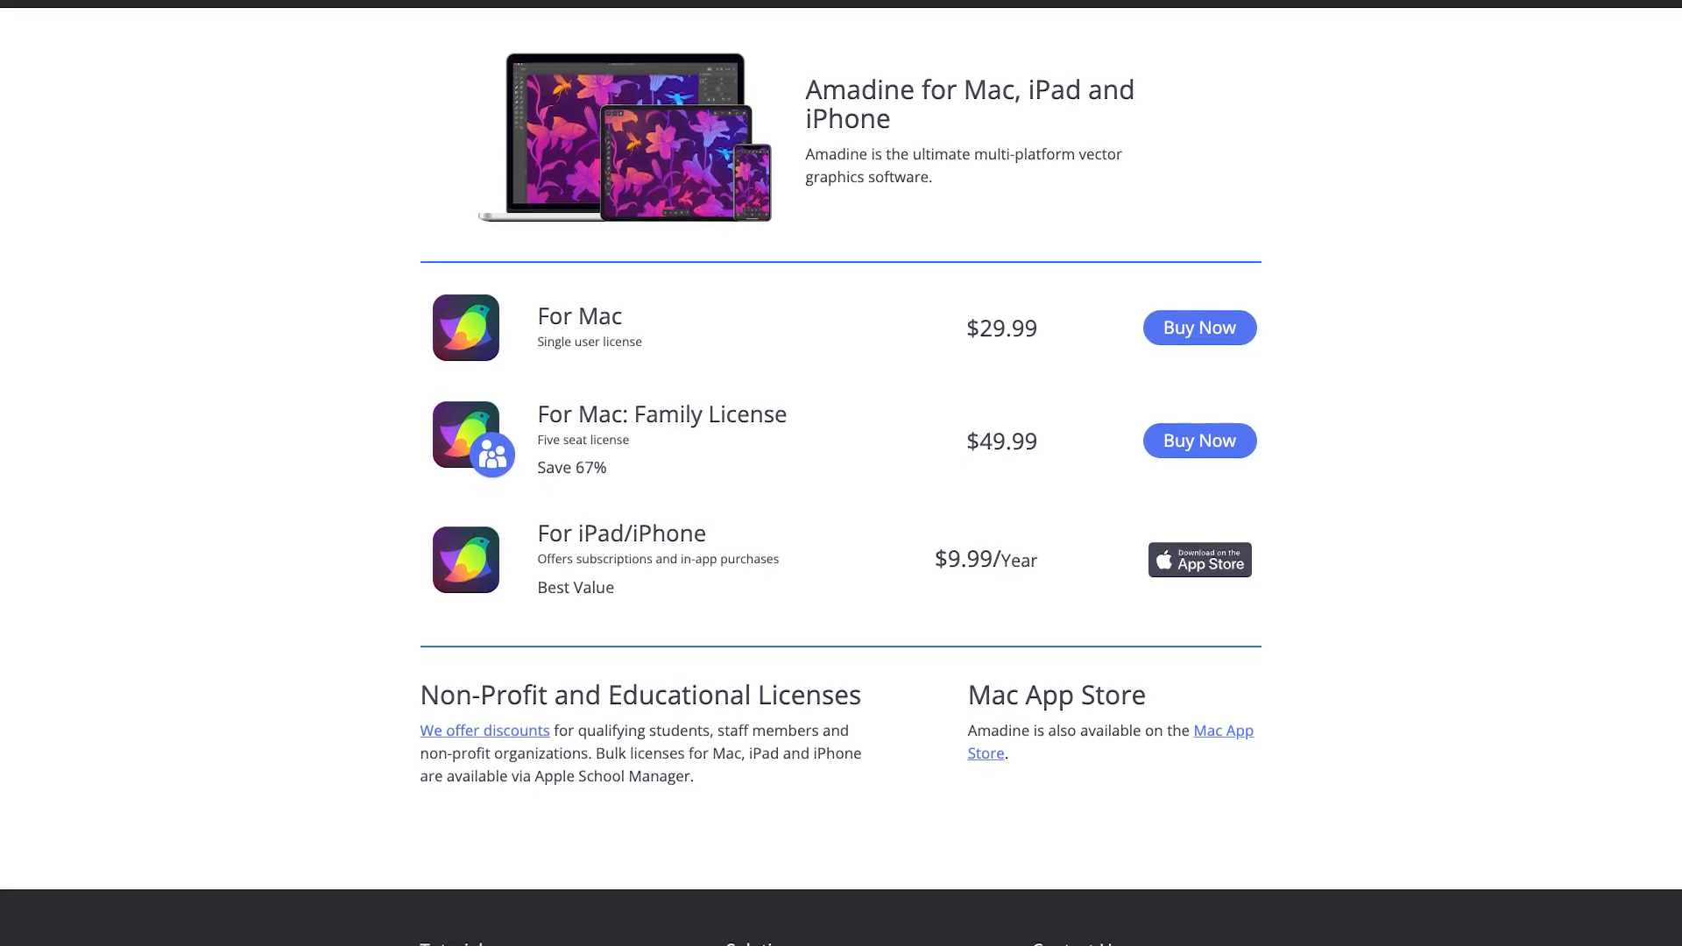
pyautogui.scroll(-3)
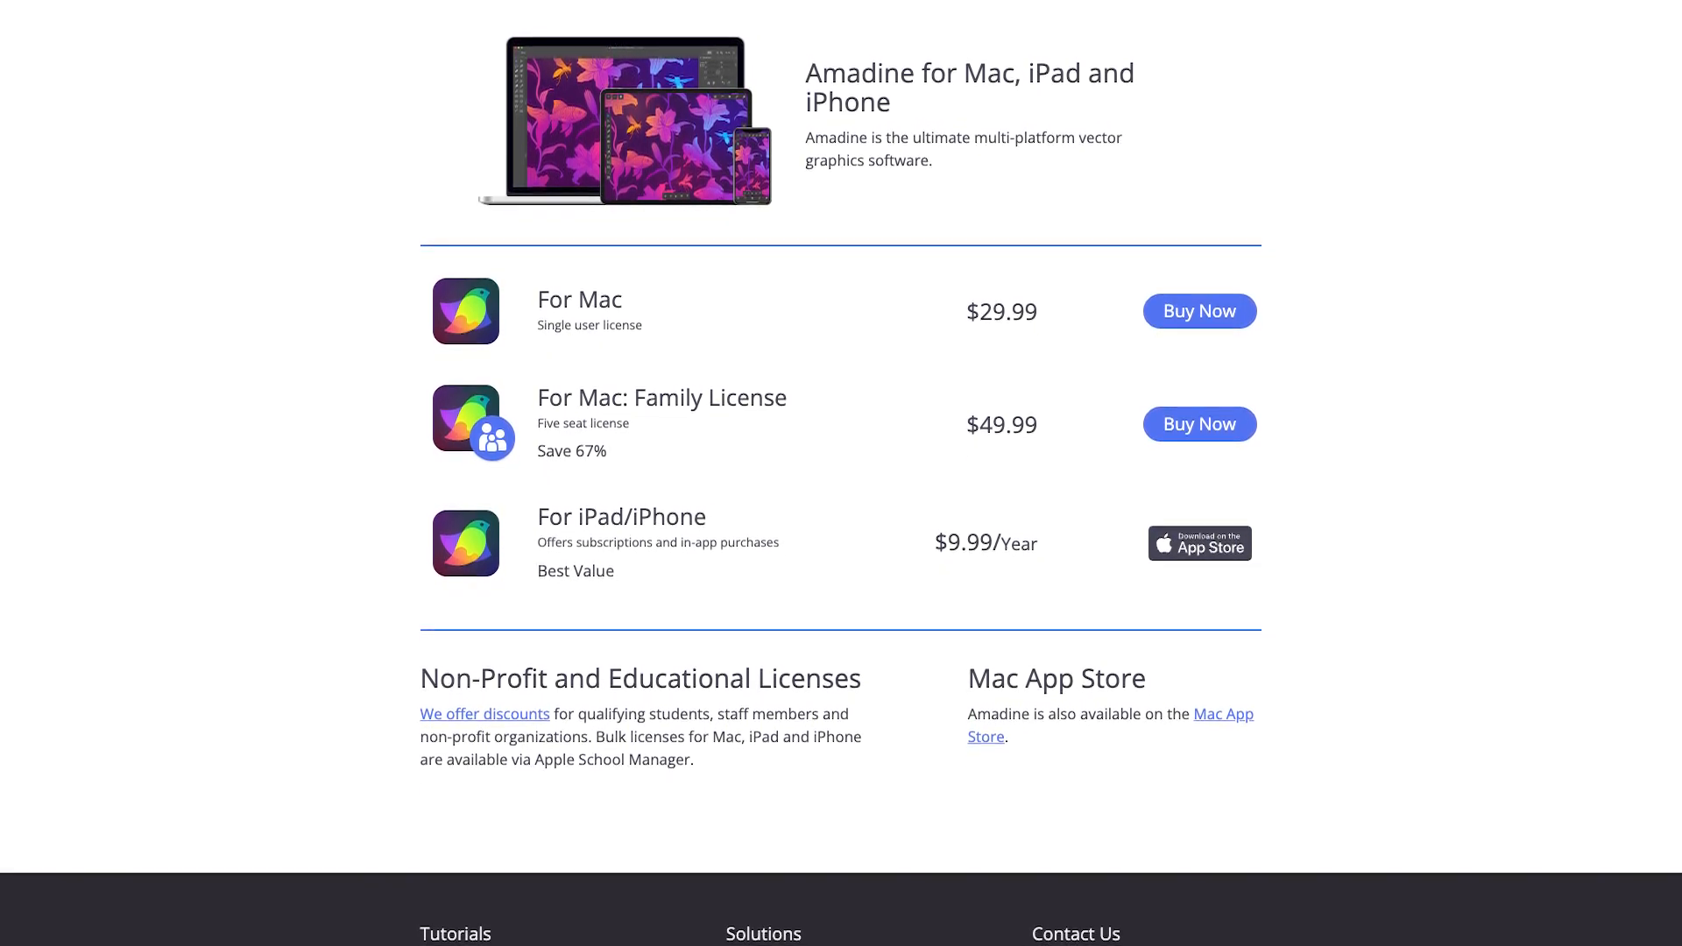
pyautogui.scroll(-3)
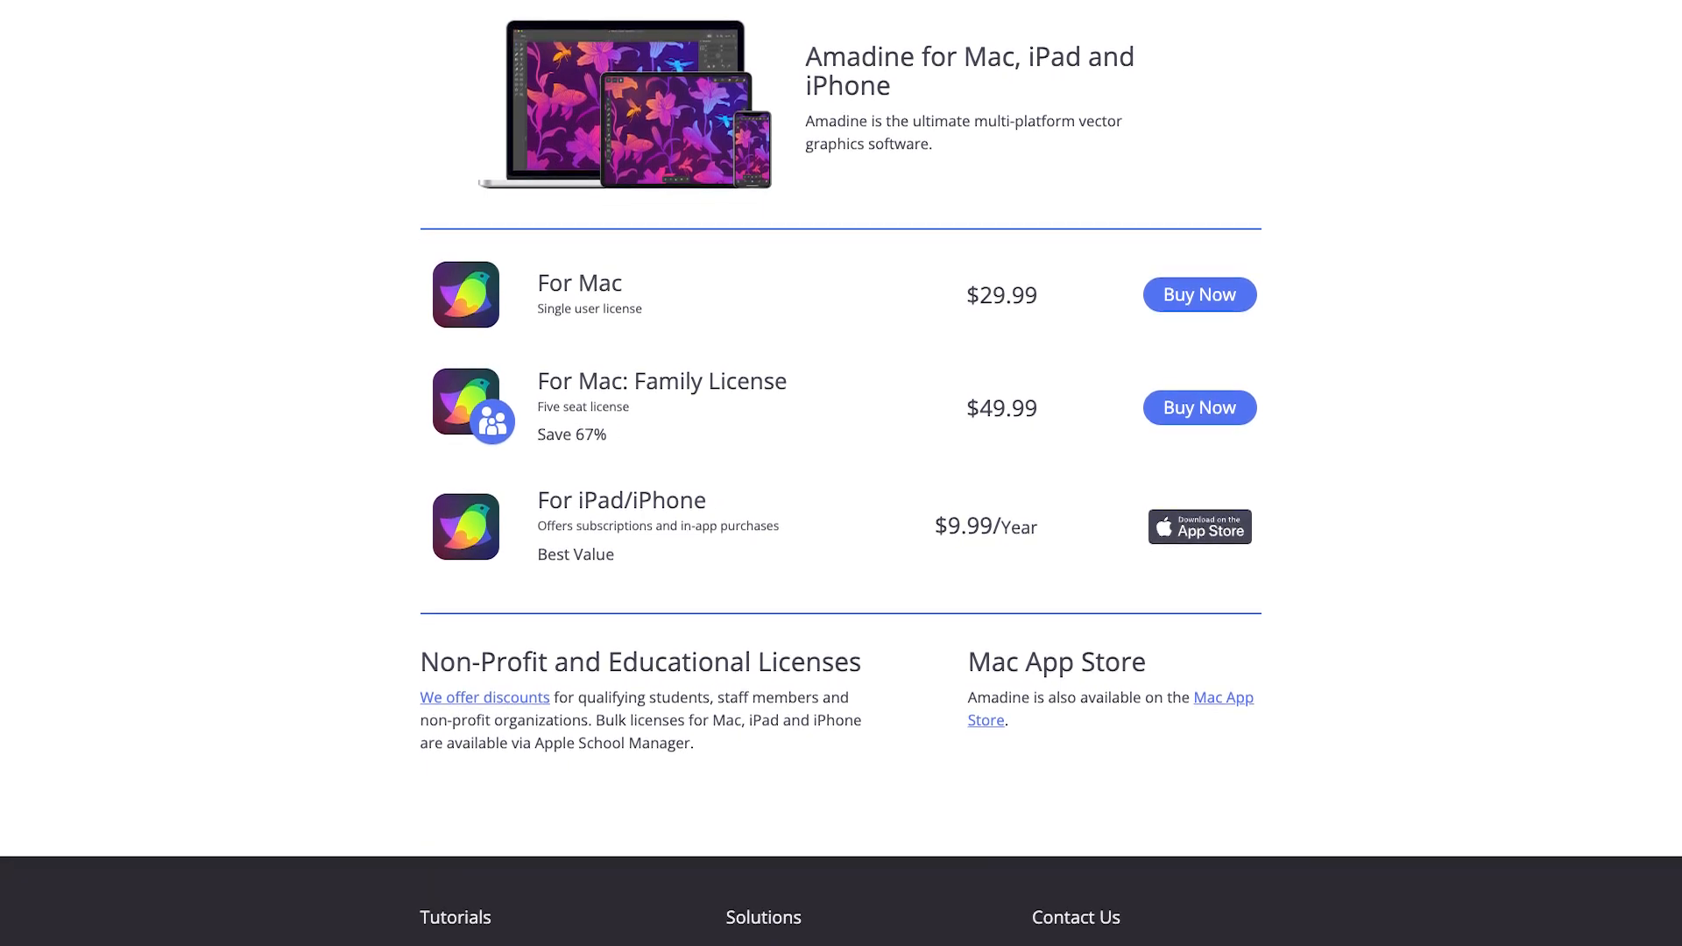
pyautogui.scroll(-3)
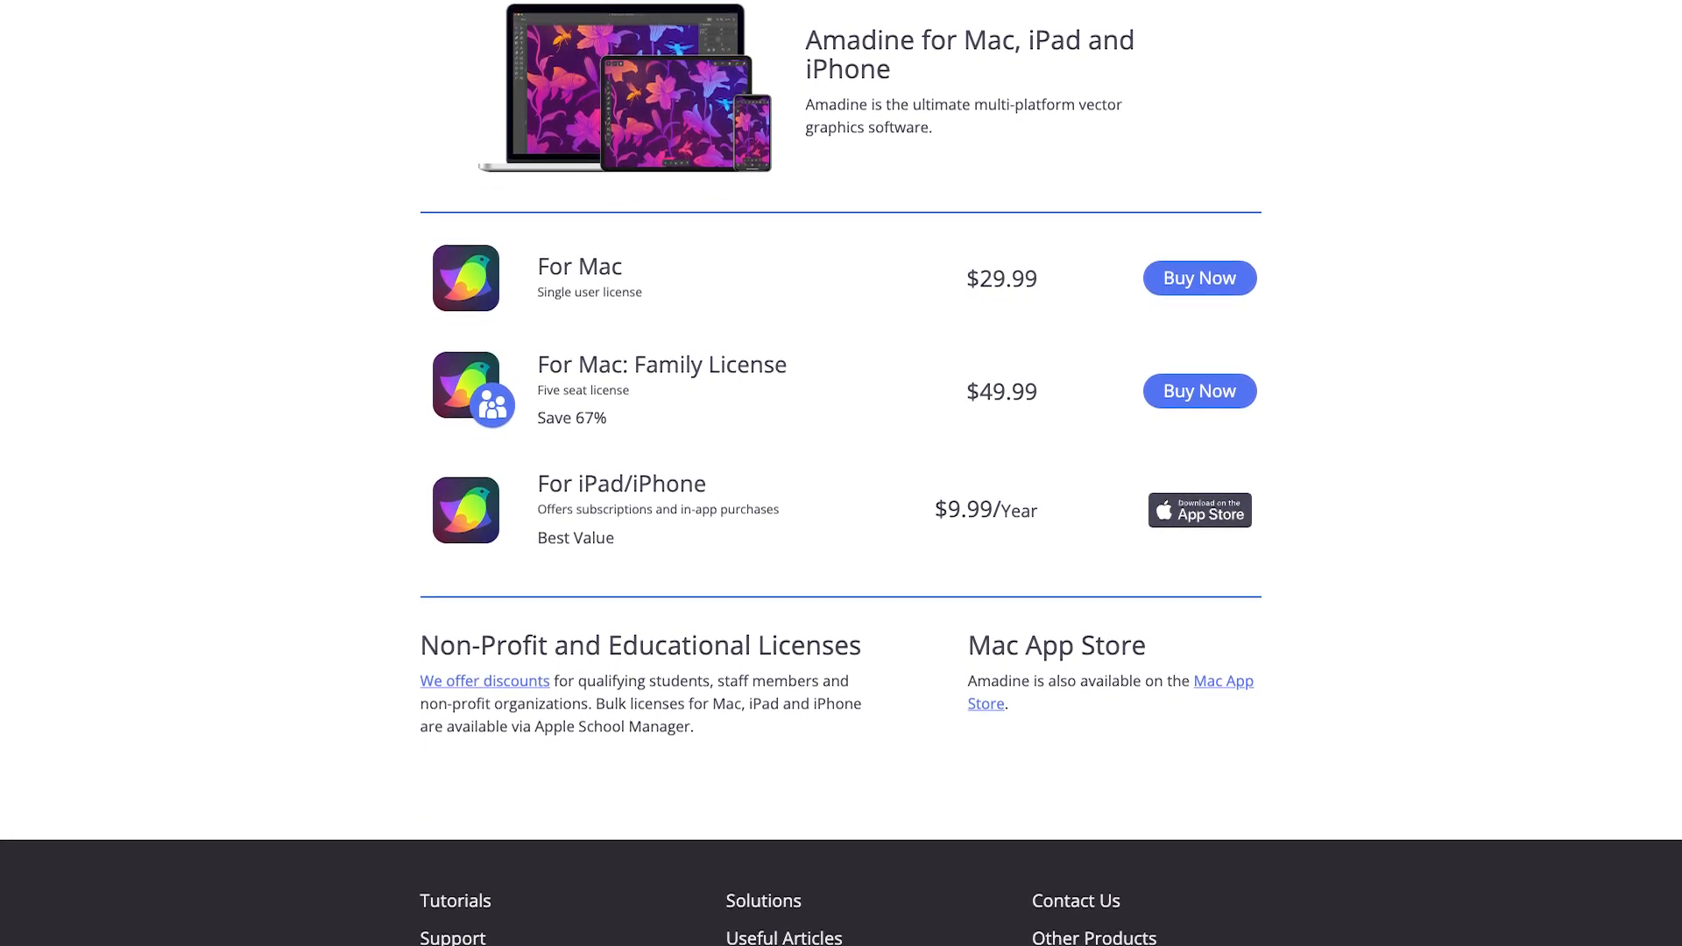
pyautogui.scroll(-3)
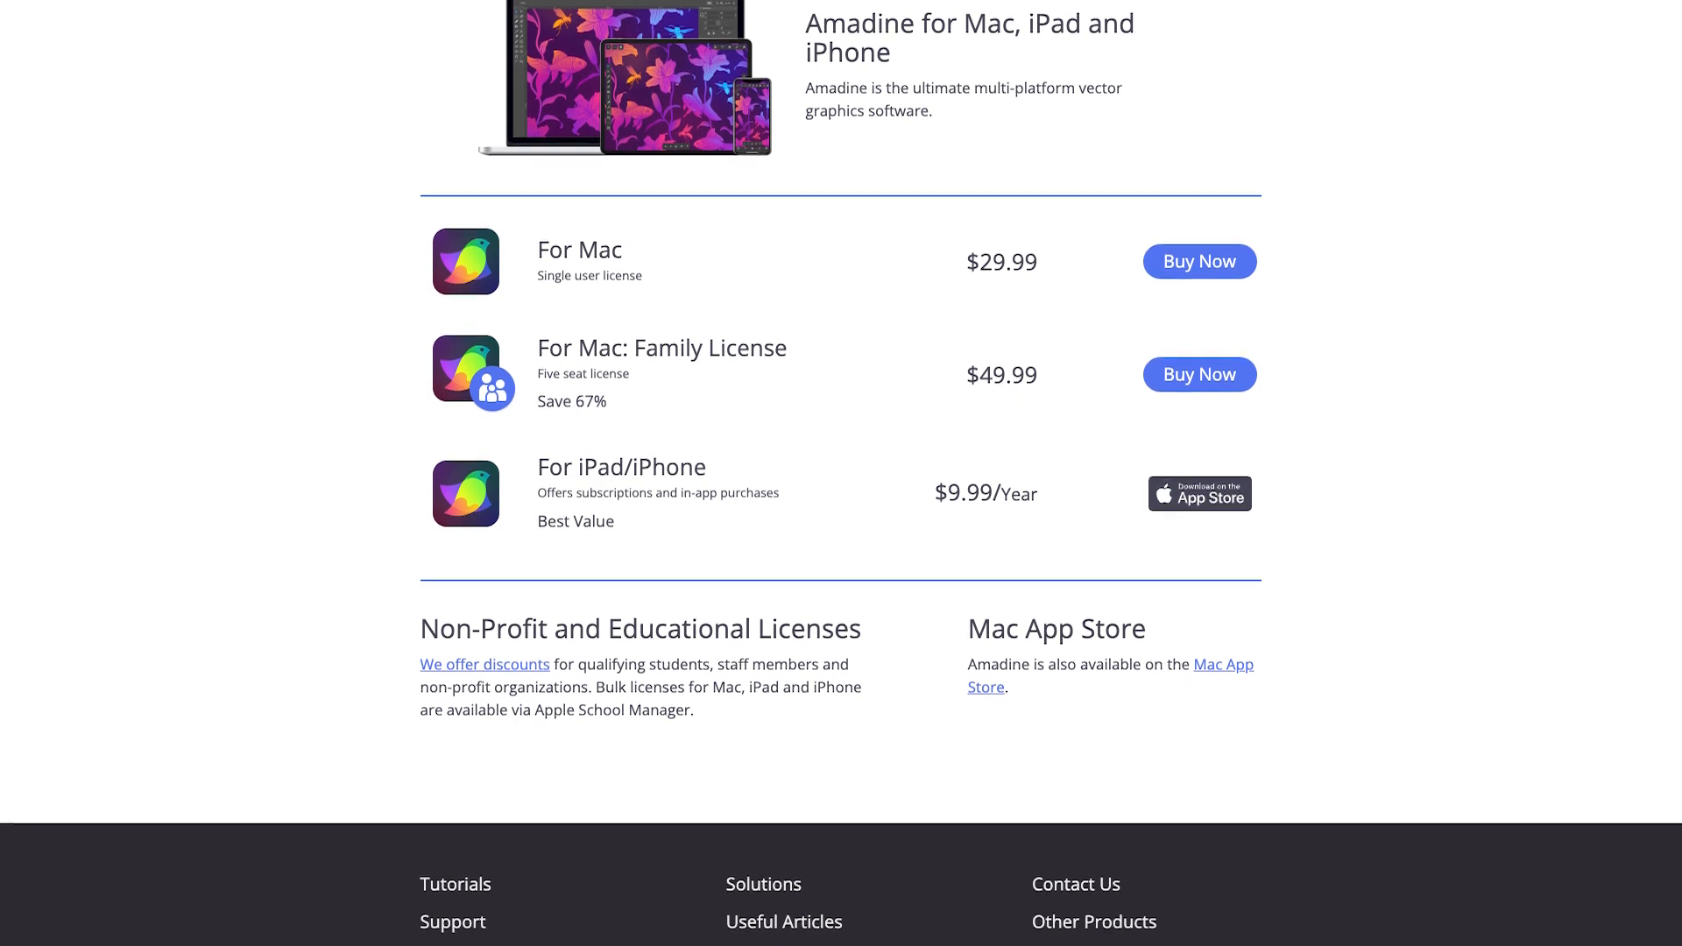
pyautogui.scroll(-3)
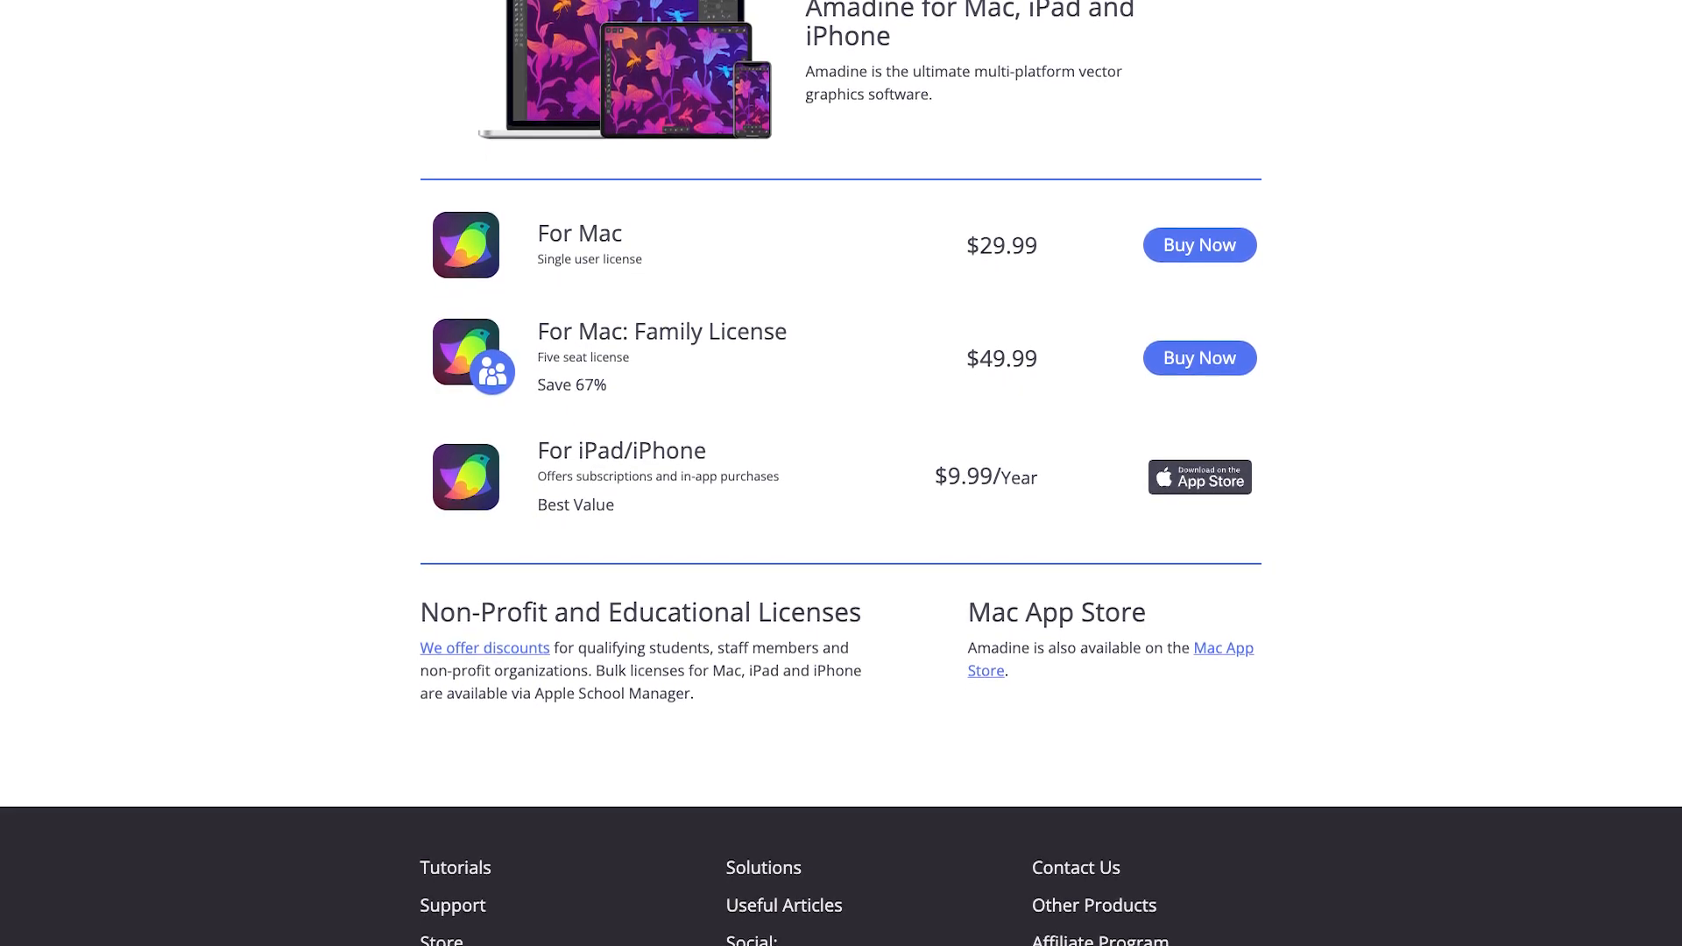
pyautogui.scroll(-3)
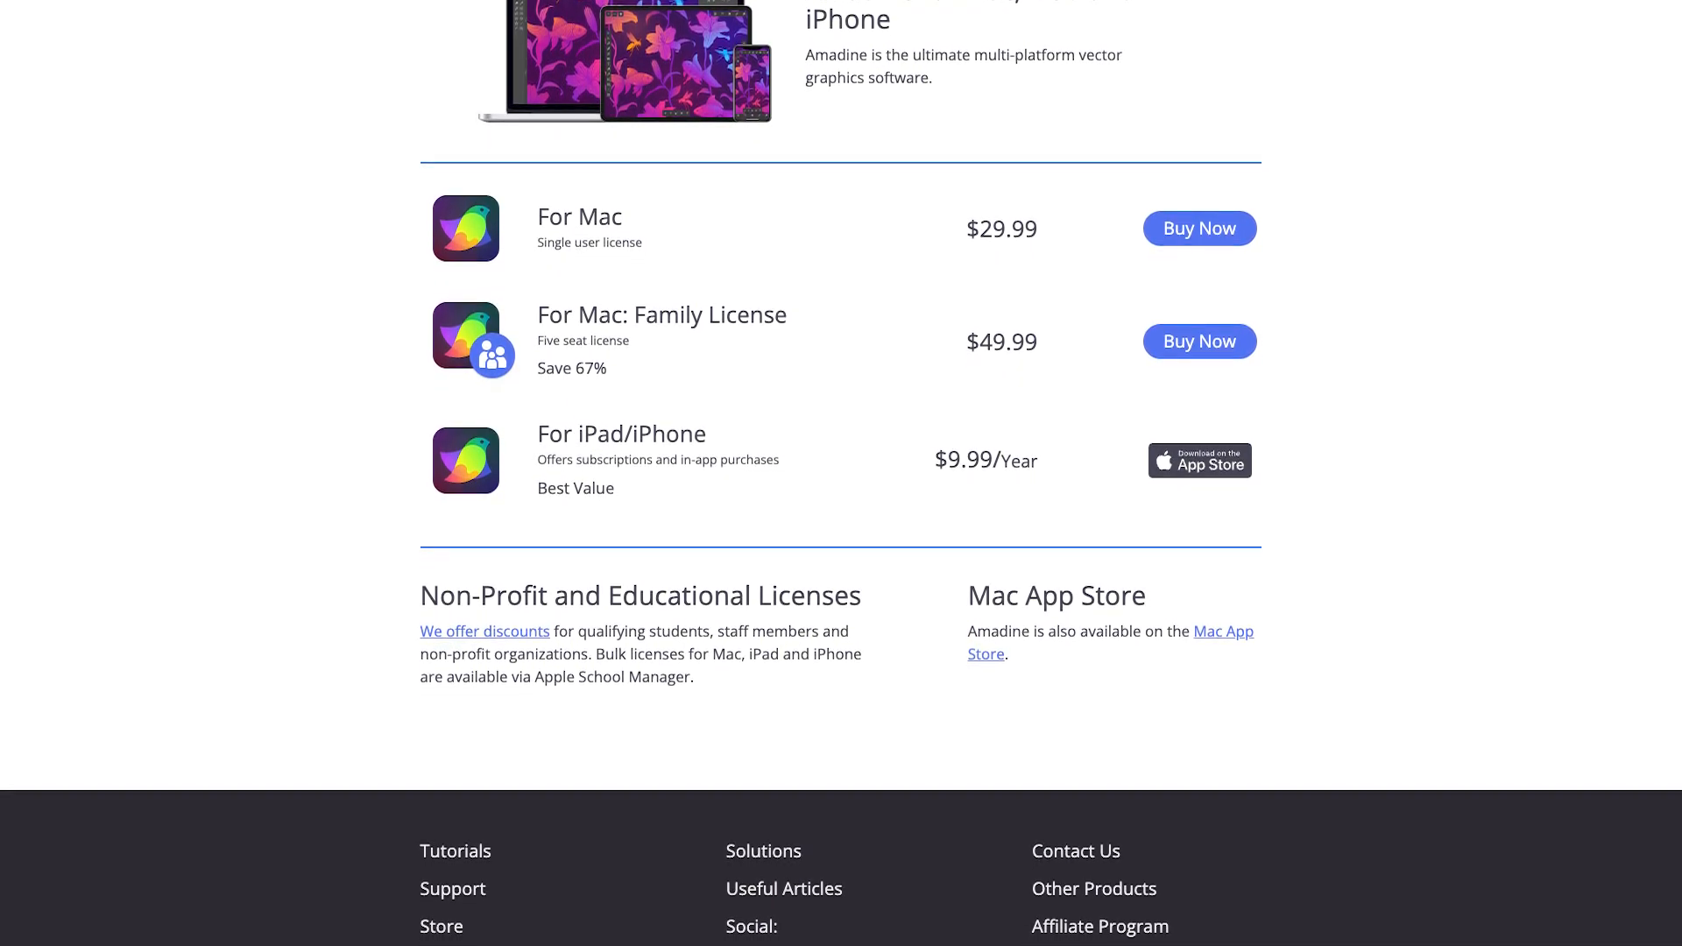
pyautogui.scroll(-3)
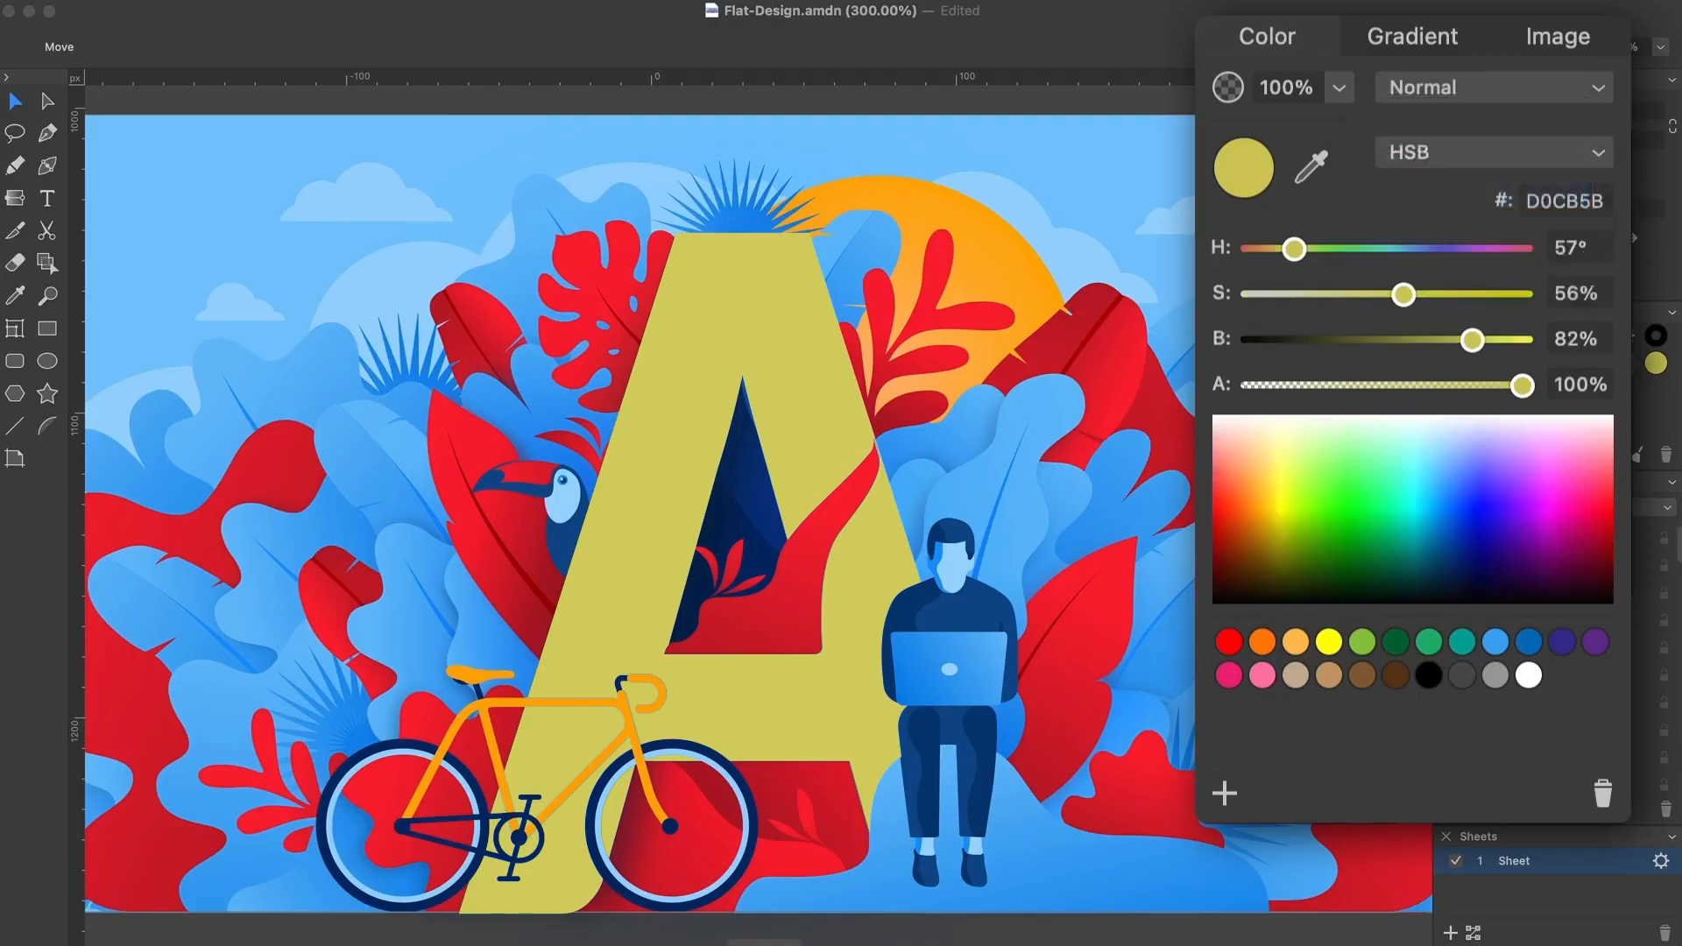
# - Adjust the letter A's colour sliders and spectrum, settling on bright green 00EC7E
pyautogui.moveTo(1522, 383); pyautogui.dragTo(1446, 384)
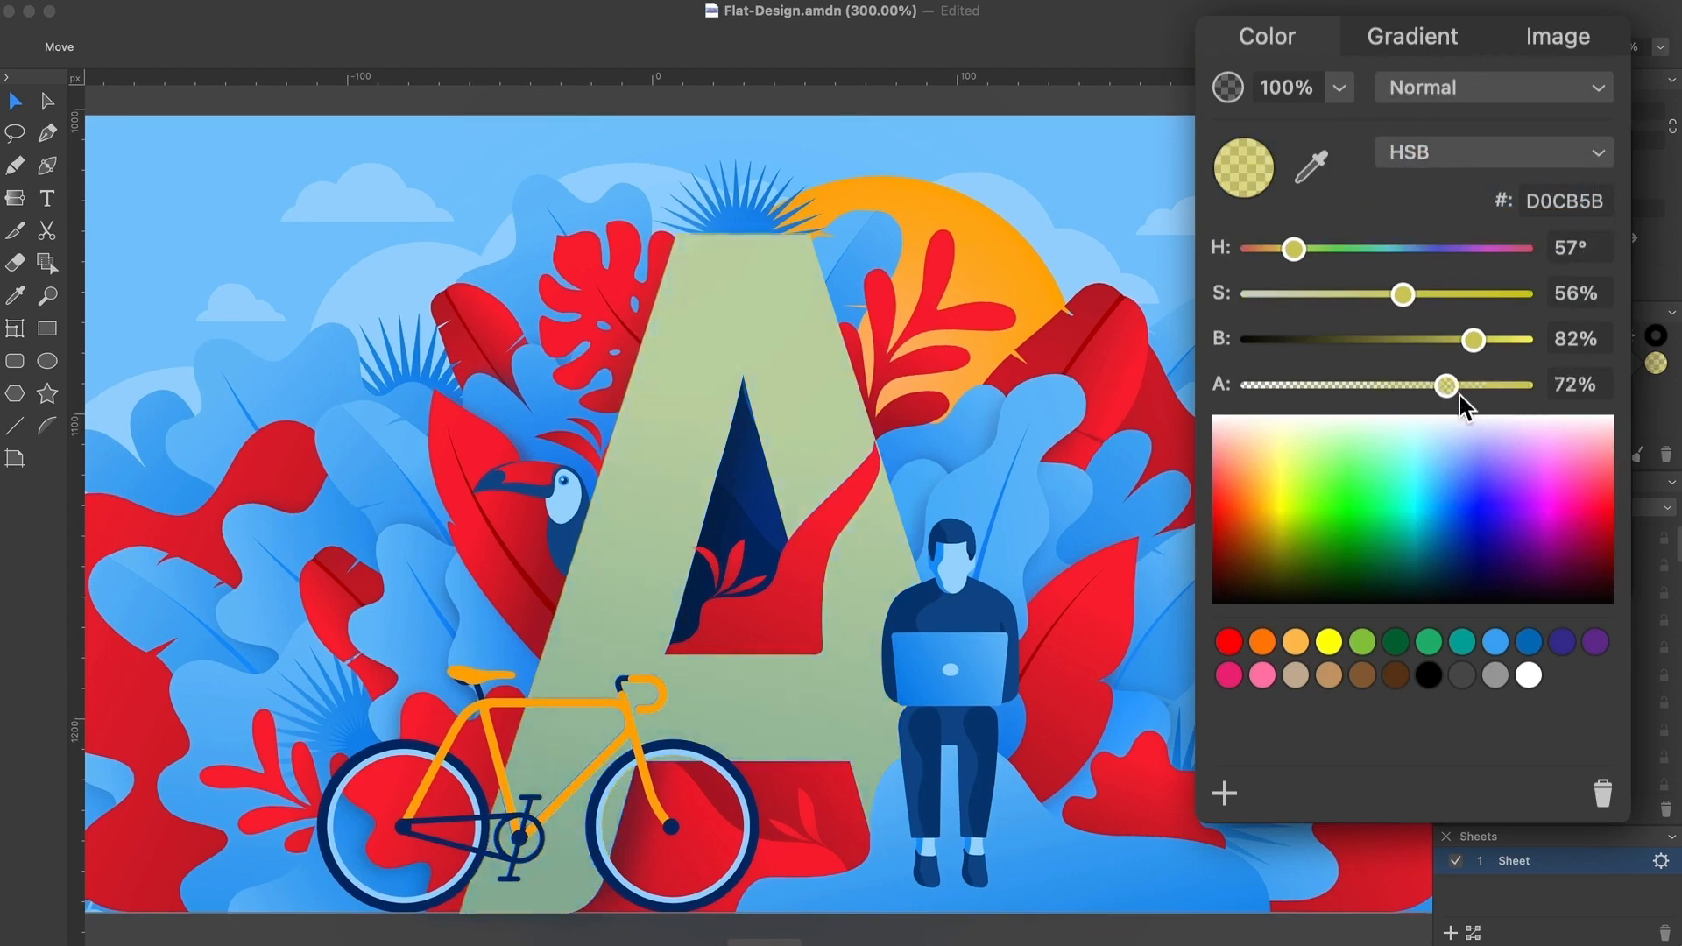
pyautogui.moveTo(1446, 384); pyautogui.dragTo(1520, 384)
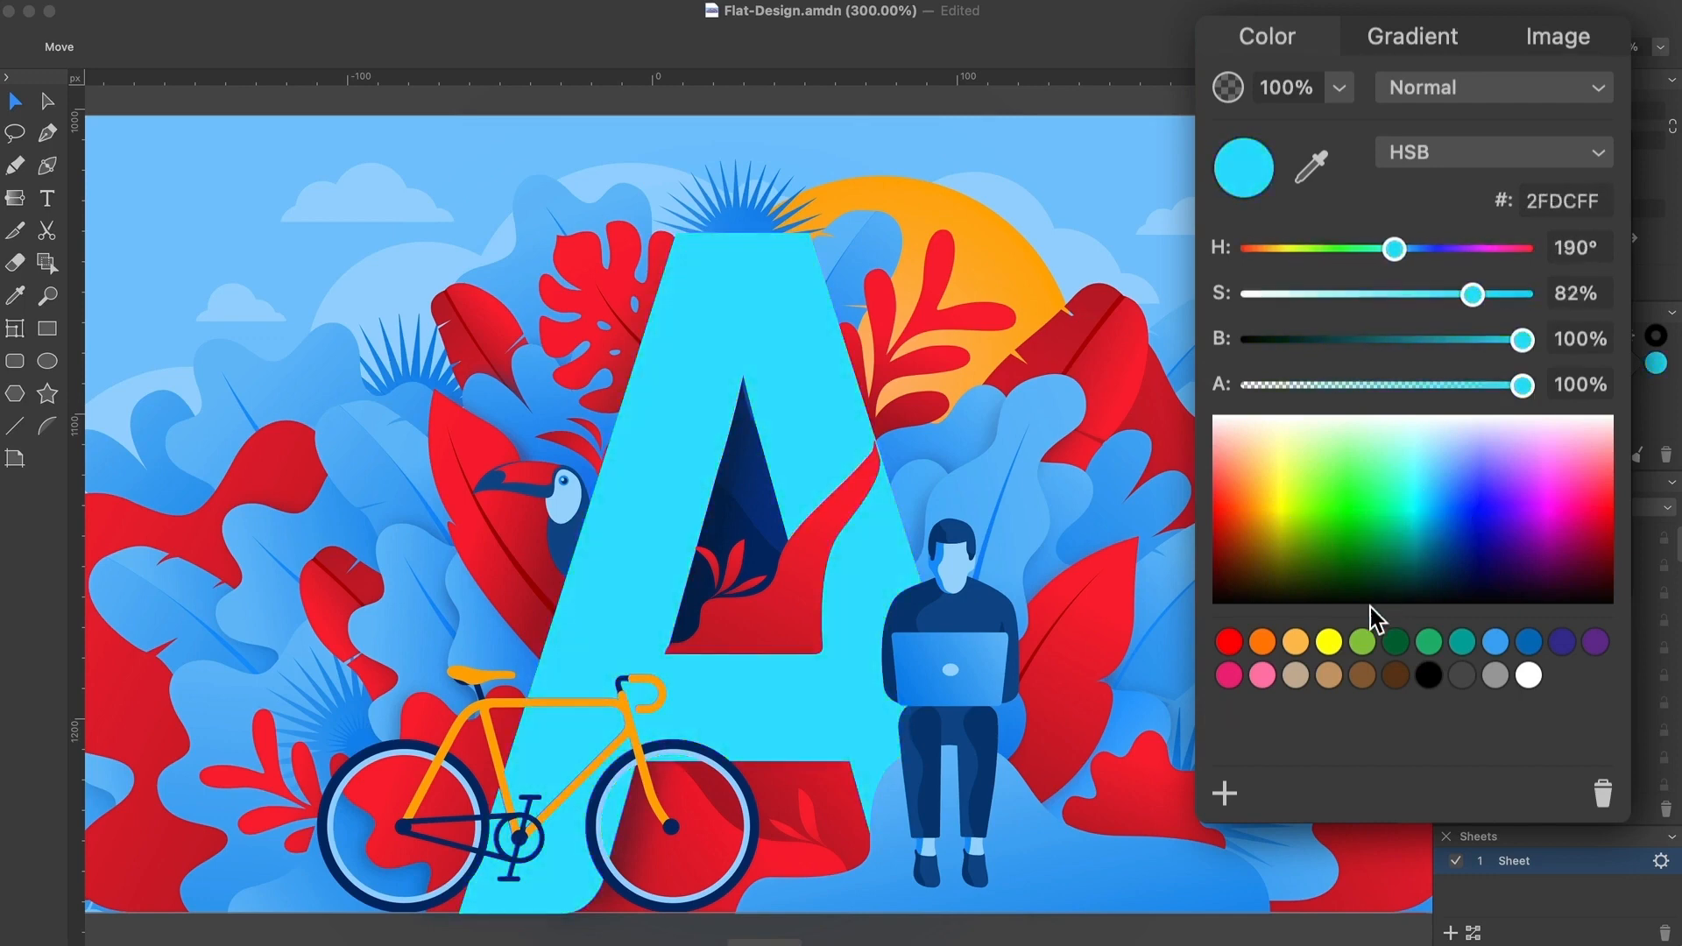
pyautogui.click(1261, 641)
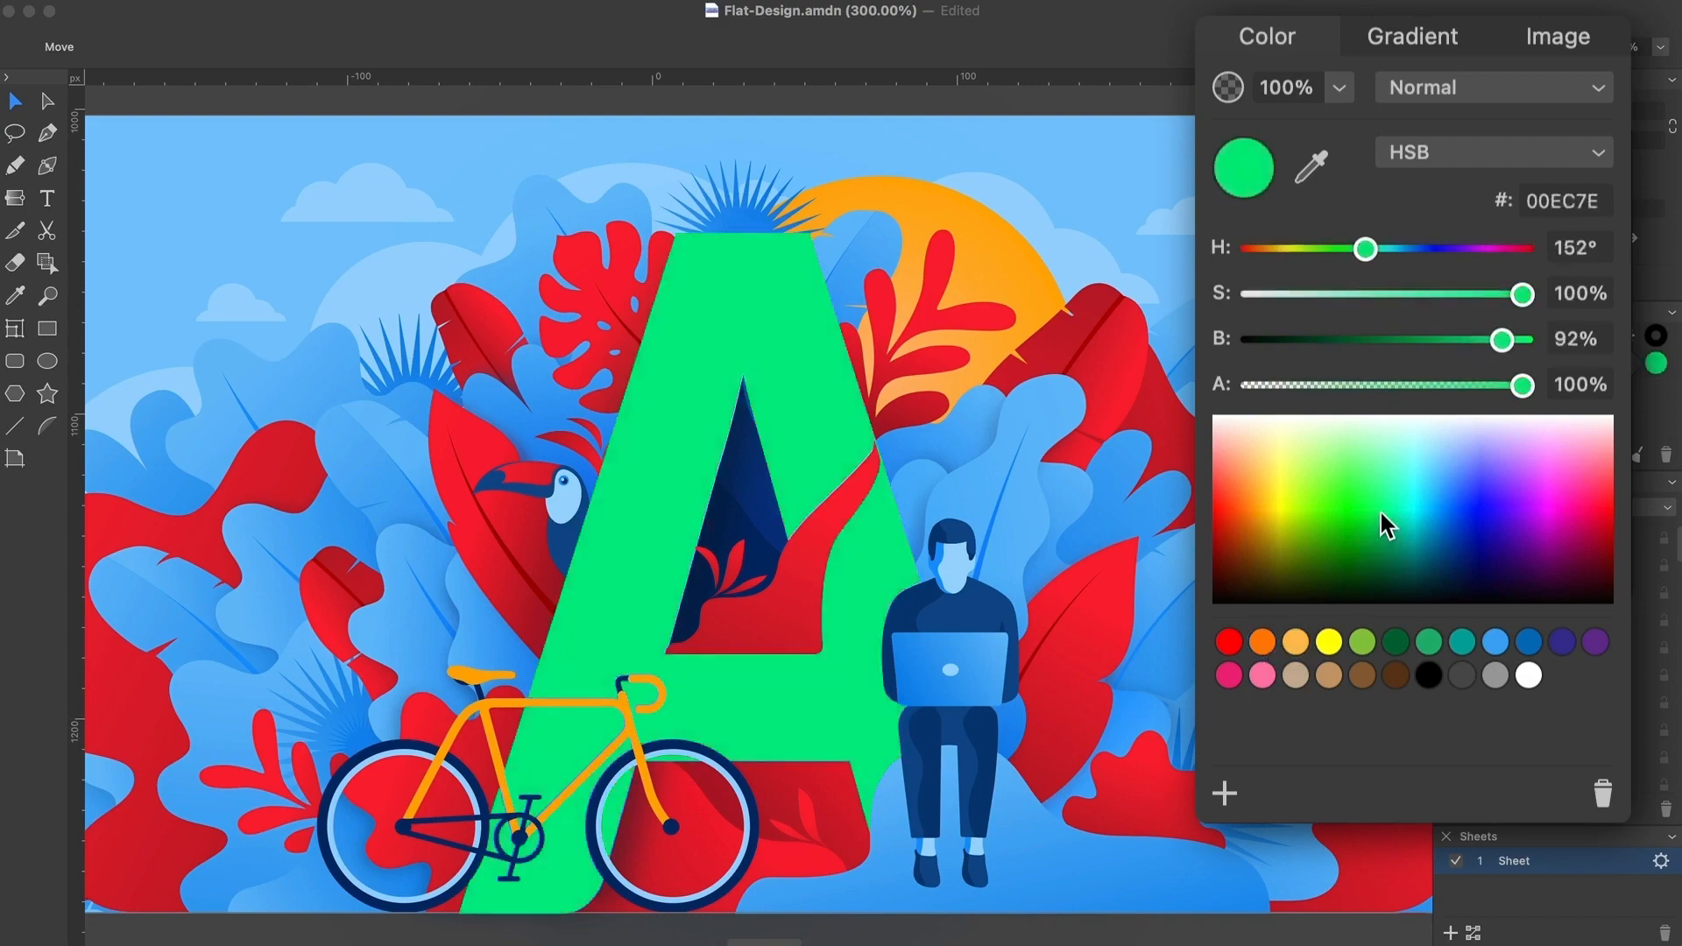
pyautogui.moveTo(1500, 340); pyautogui.dragTo(1419, 340)
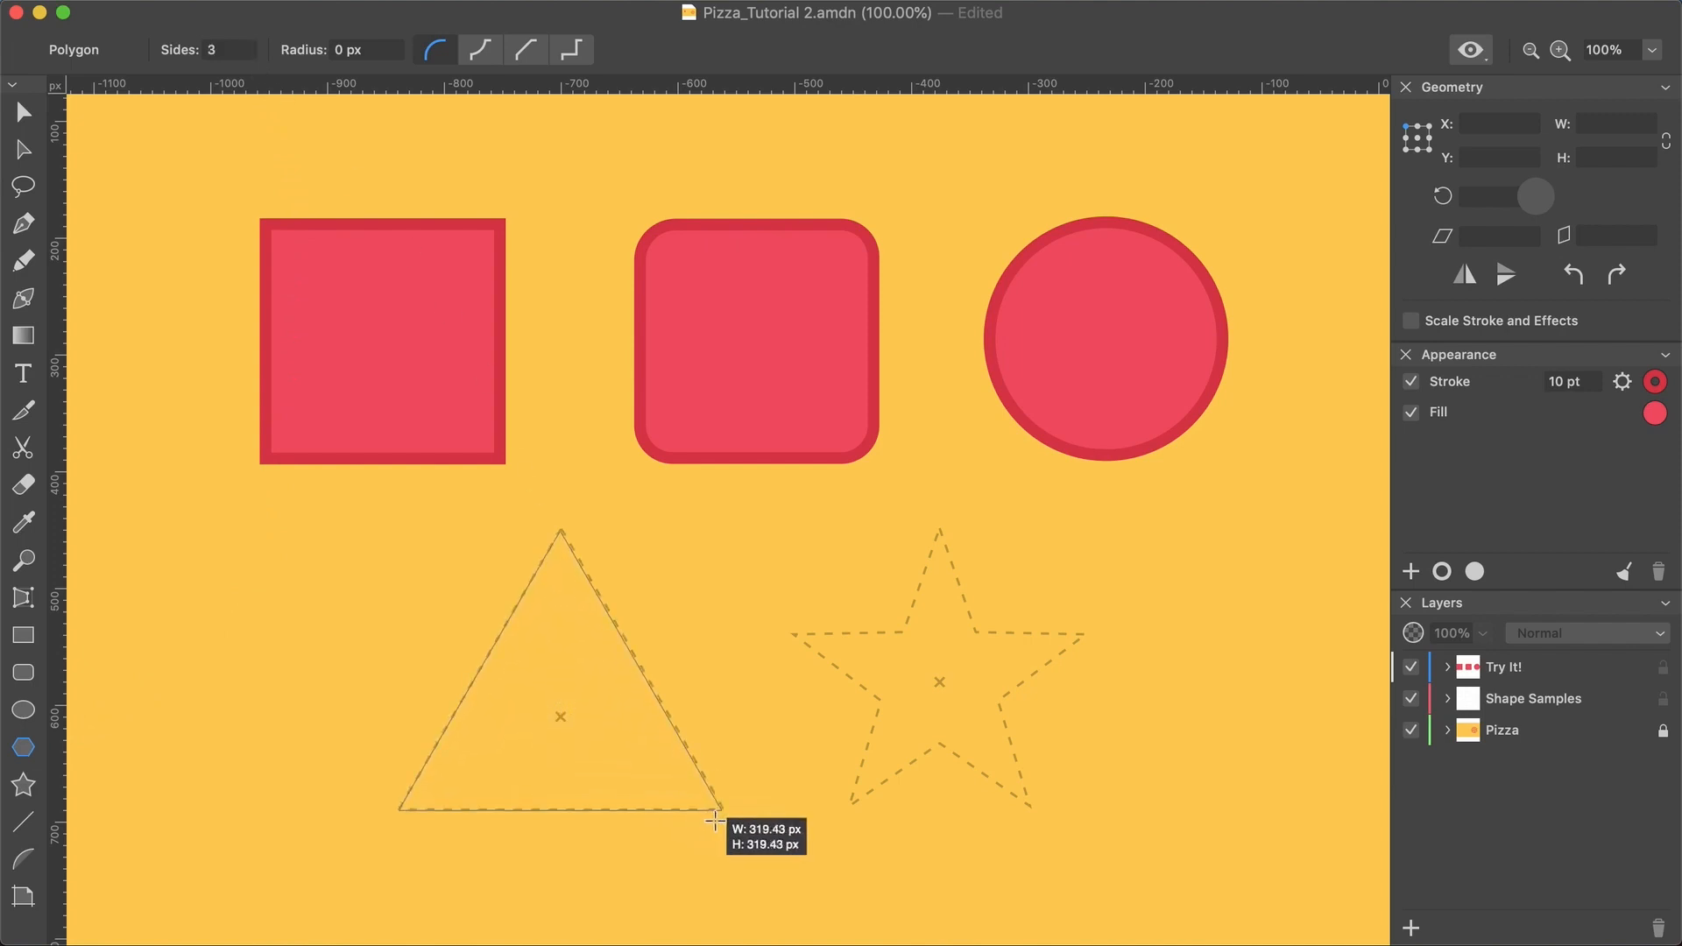
# - Switch the polygon to 5 sides and back to 3, then deselect the triangle
pyautogui.click(253, 44)
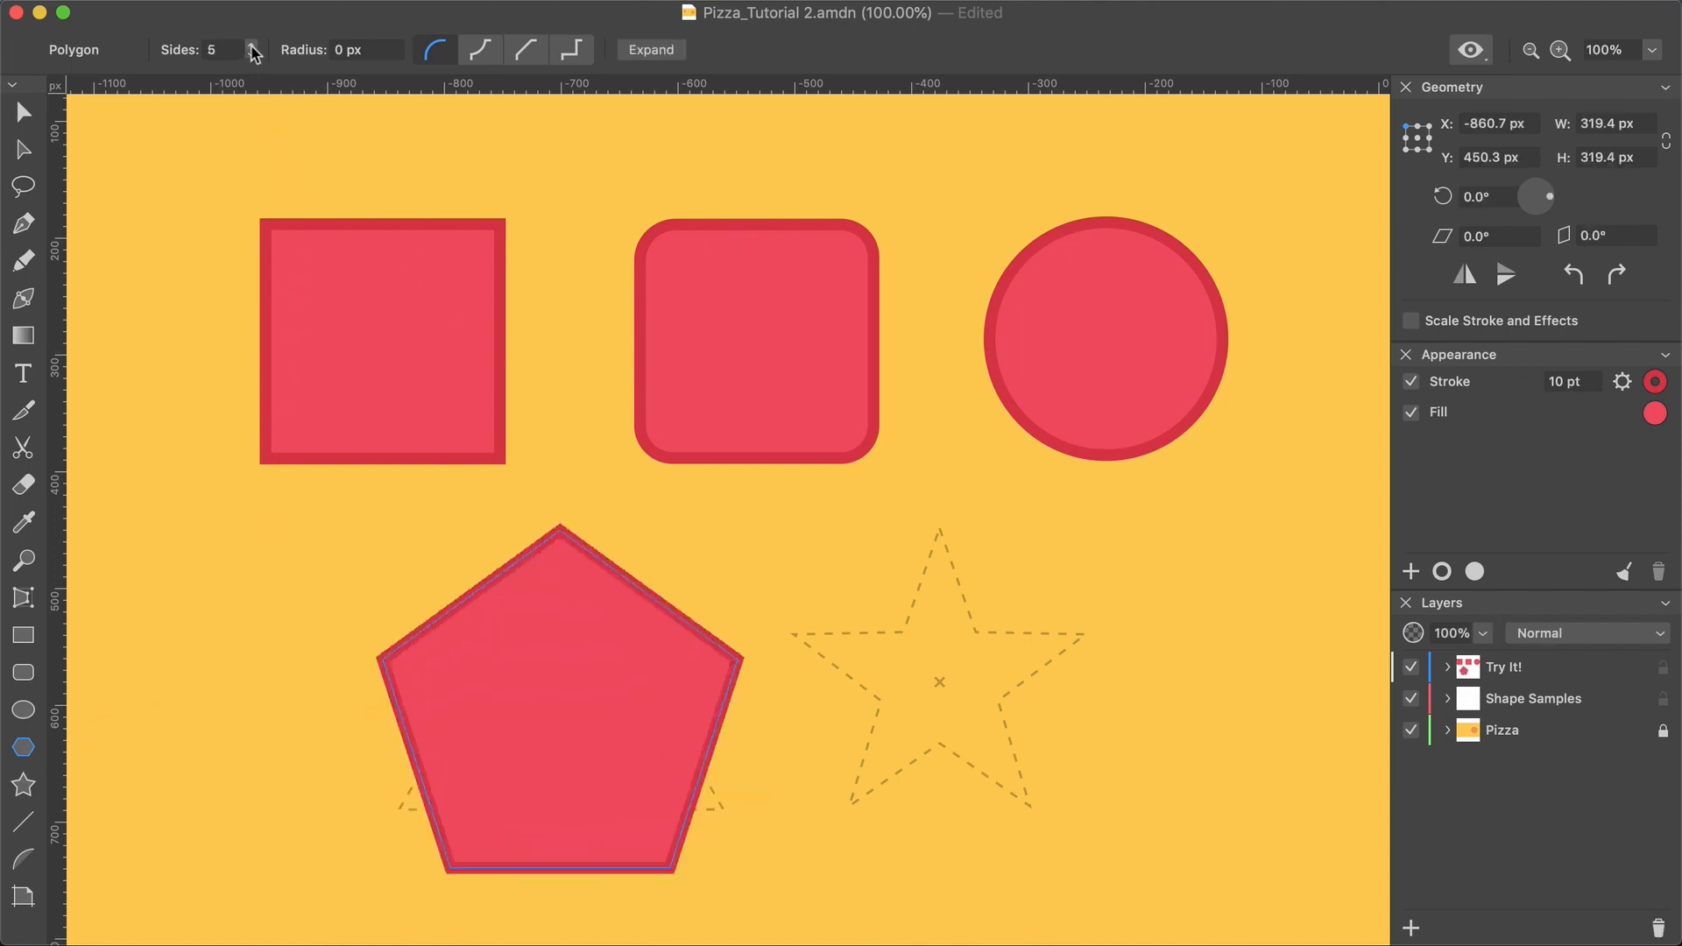
pyautogui.click(251, 54)
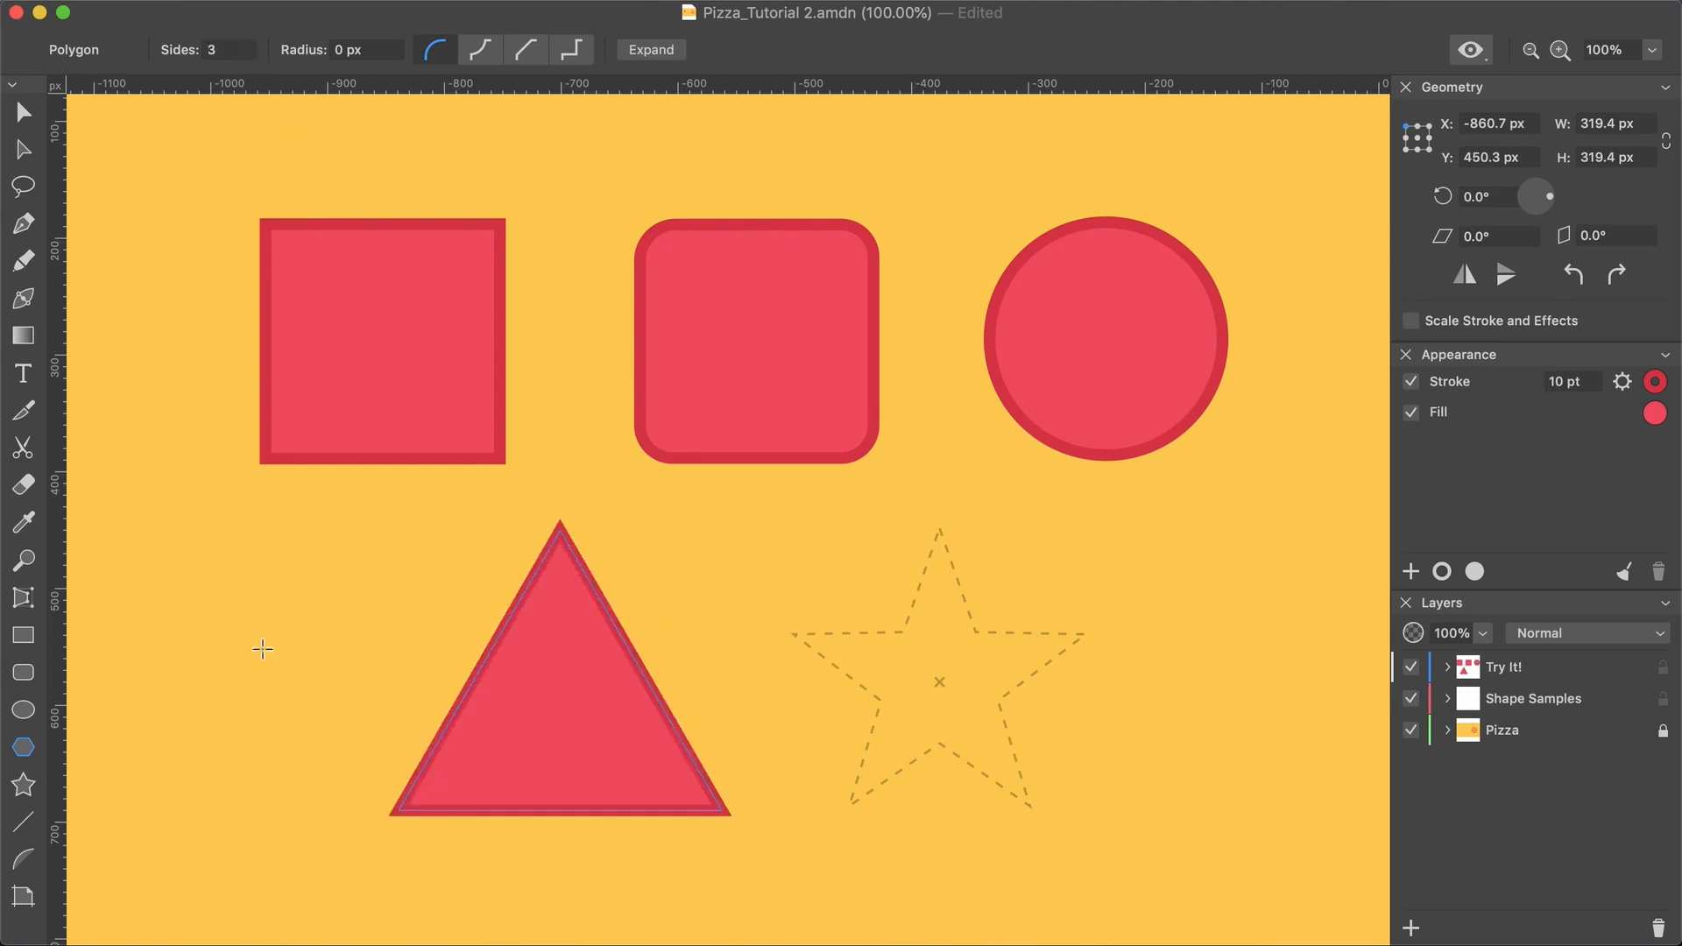
pyautogui.click(23, 110)
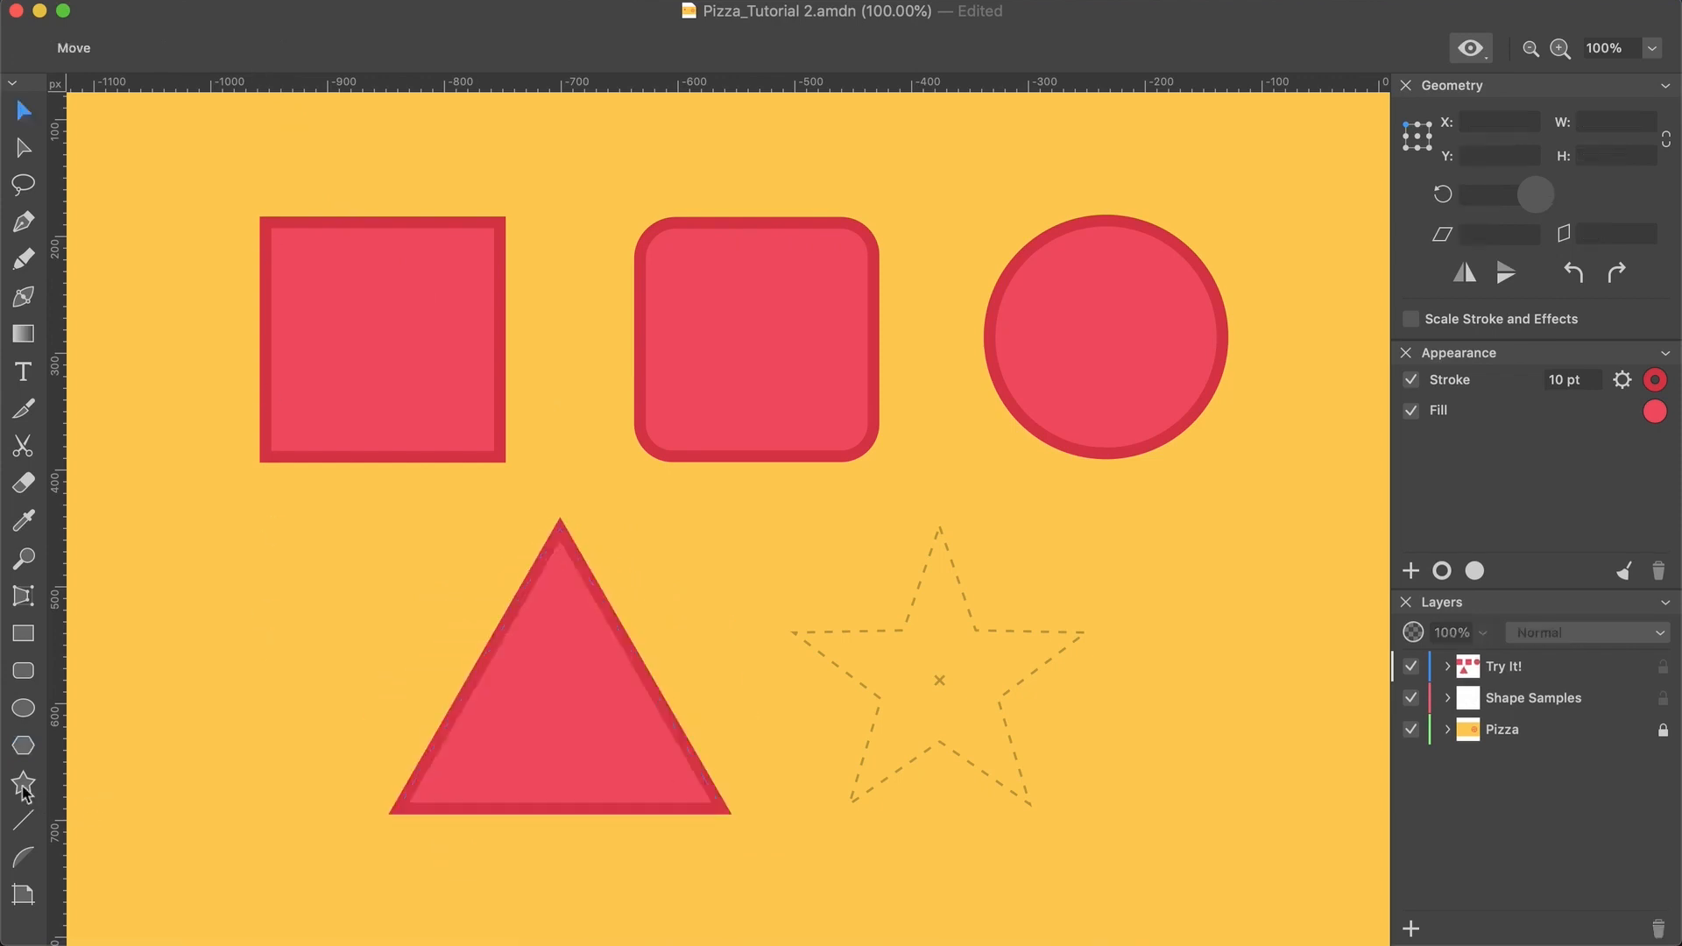
pyautogui.click(23, 784)
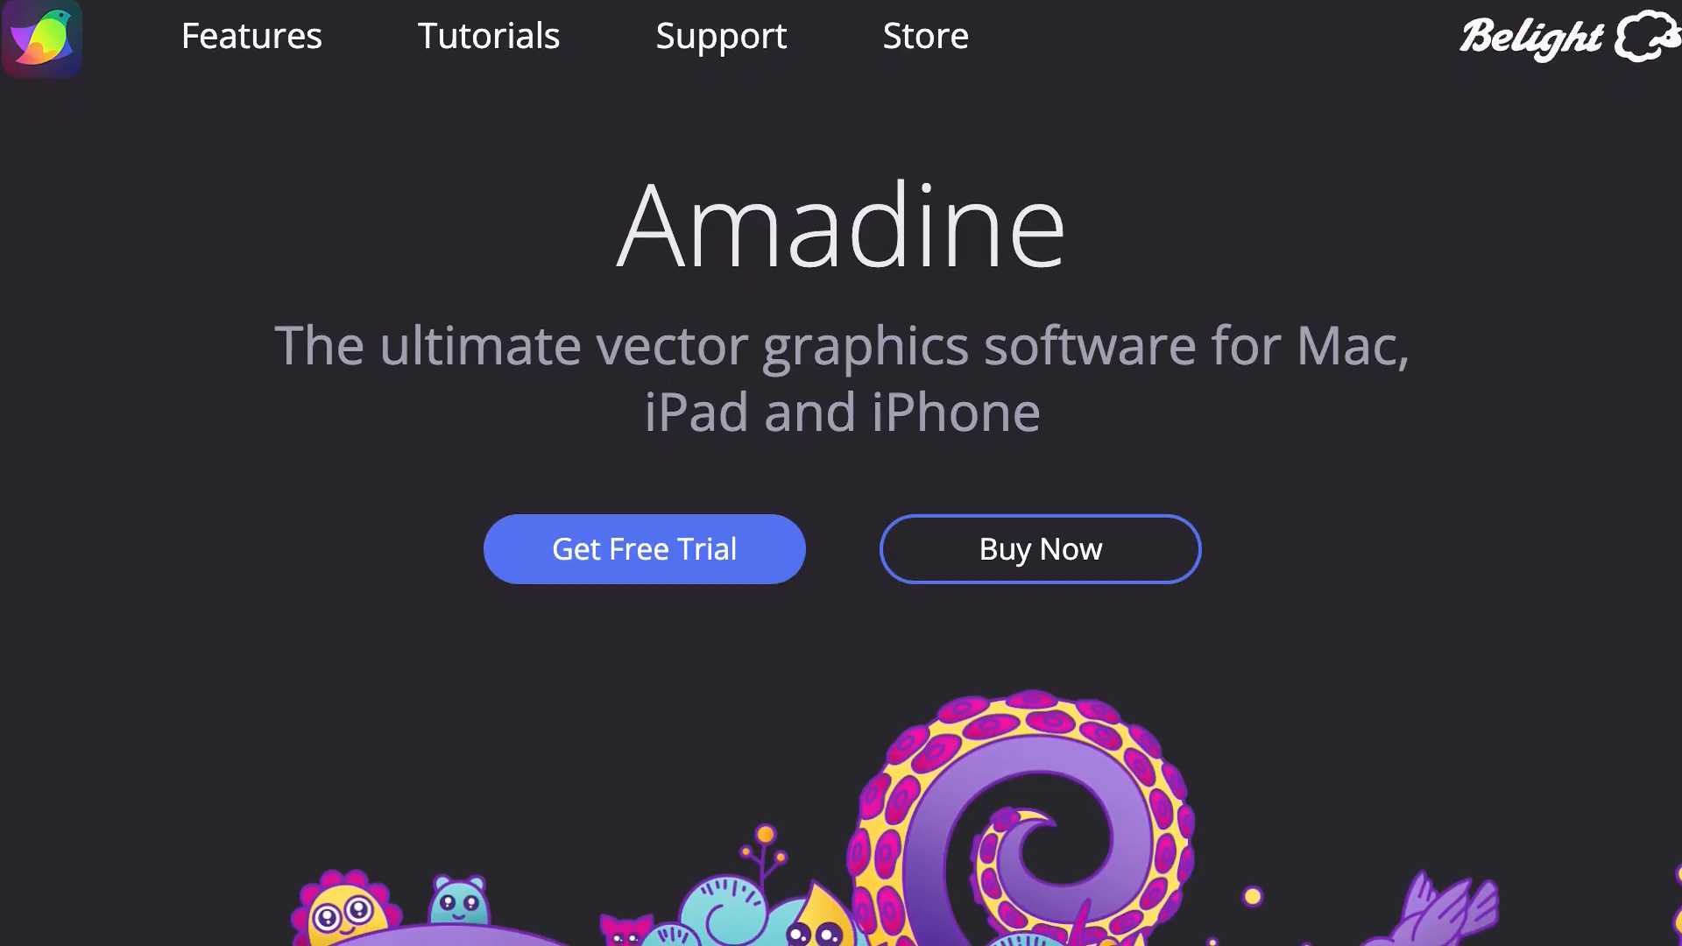
# - Go to Tutorials on amadine.com and scroll the Mac video tutorials list
pyautogui.click(488, 35)
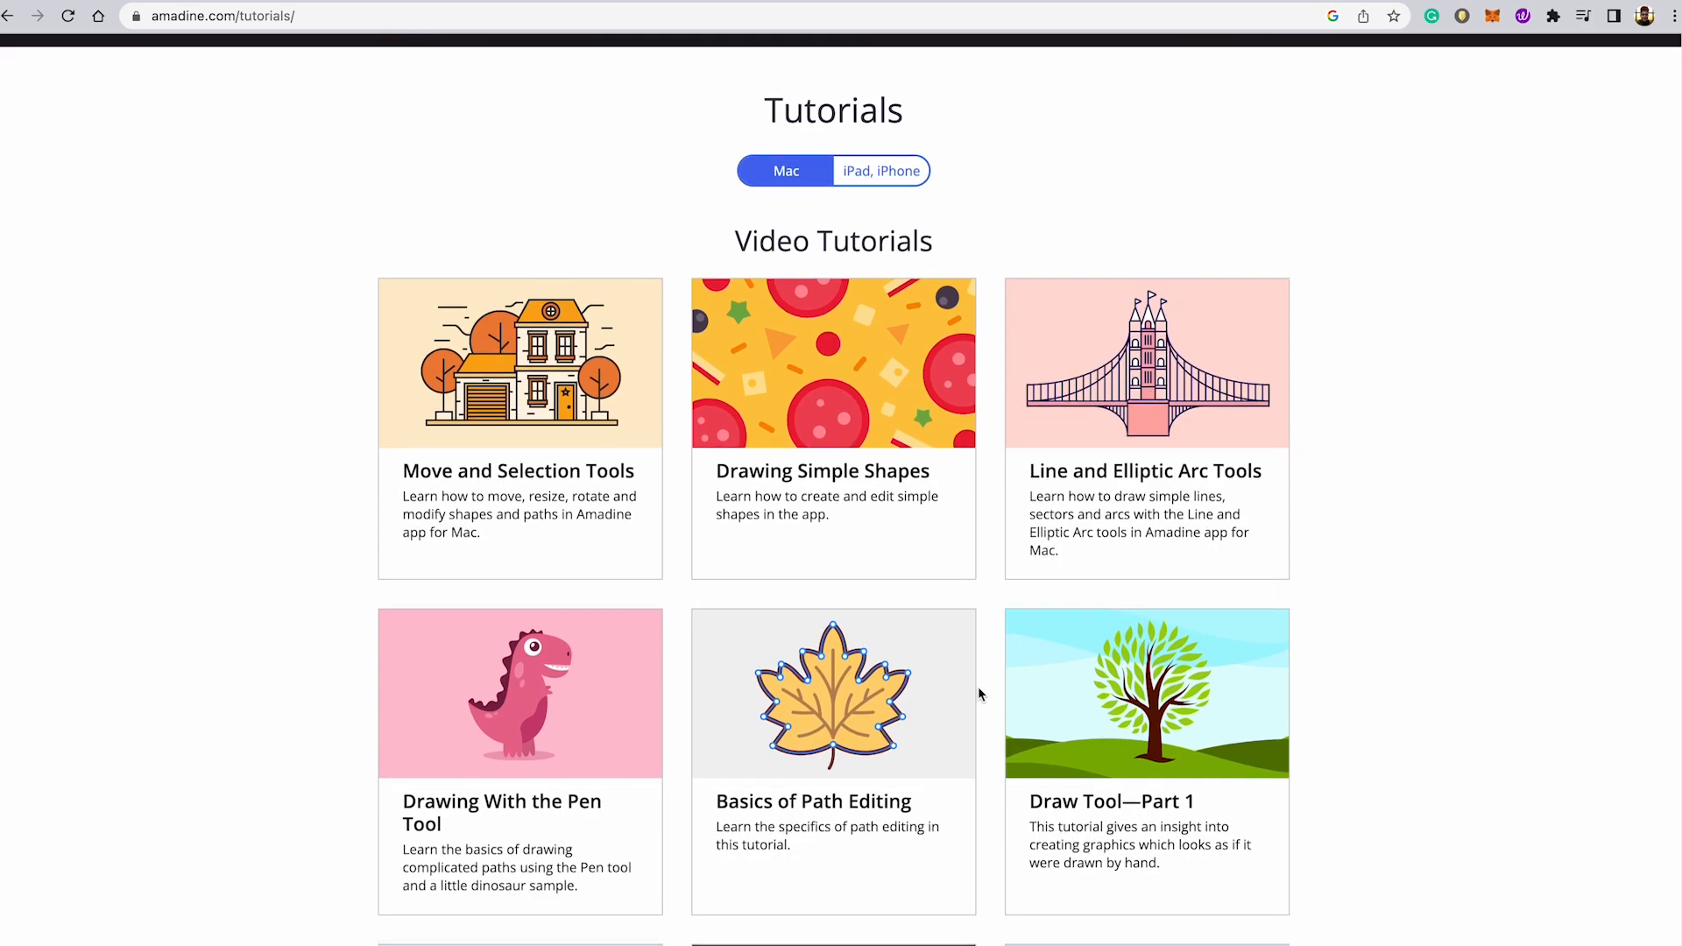
pyautogui.scroll(-3)
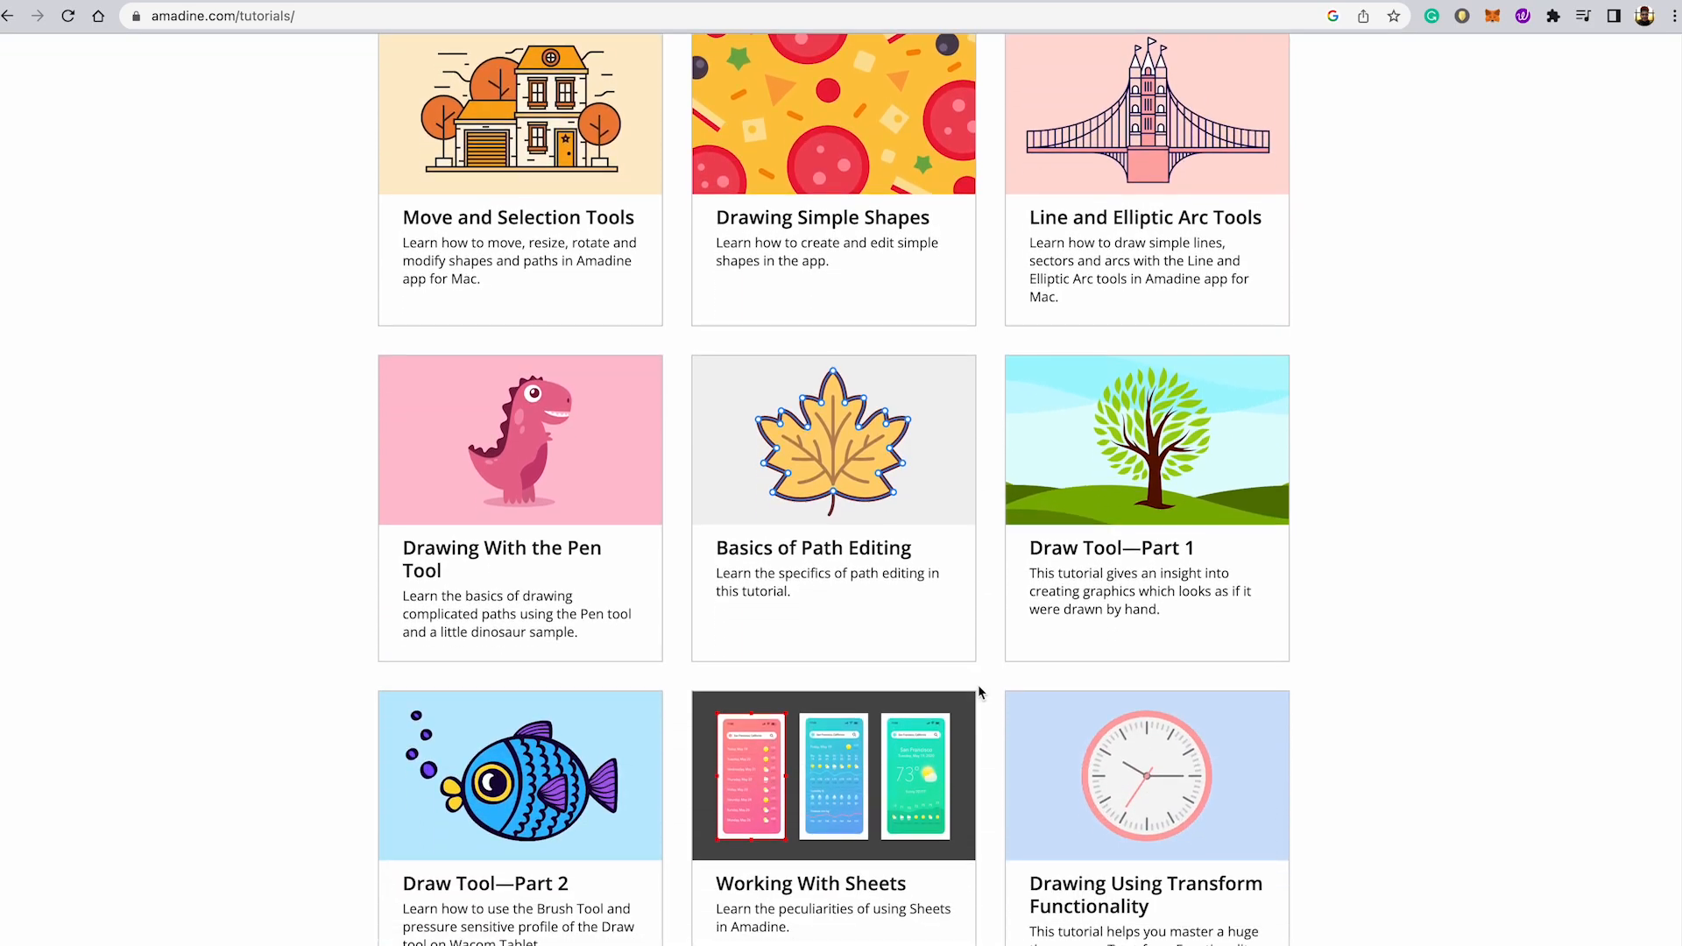